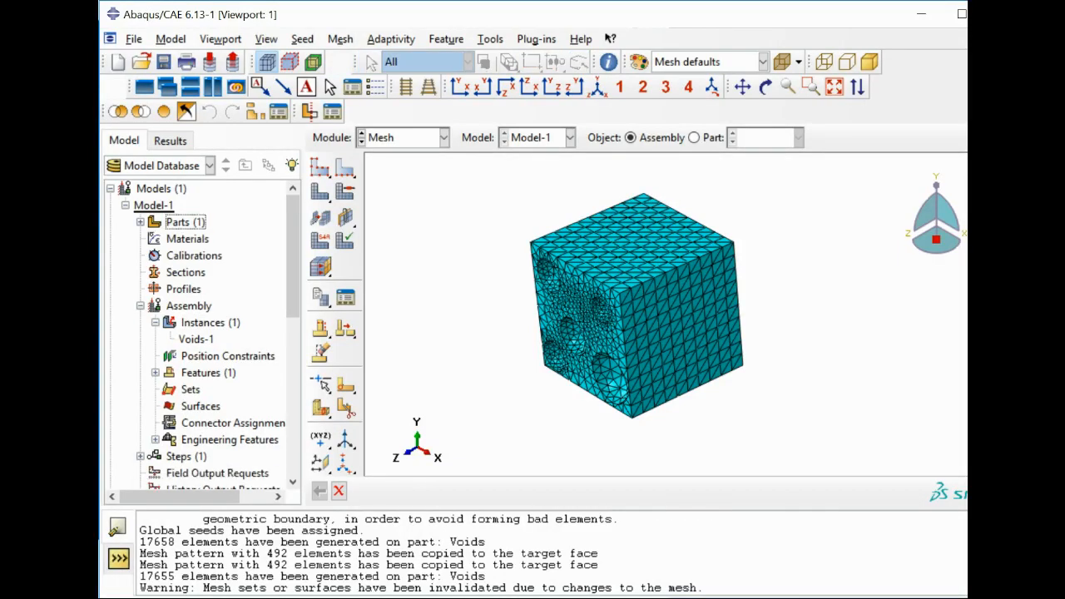
Run EasyPBC on the Voids-1 instance with only E11 and G23 selected
left_click(196, 339)
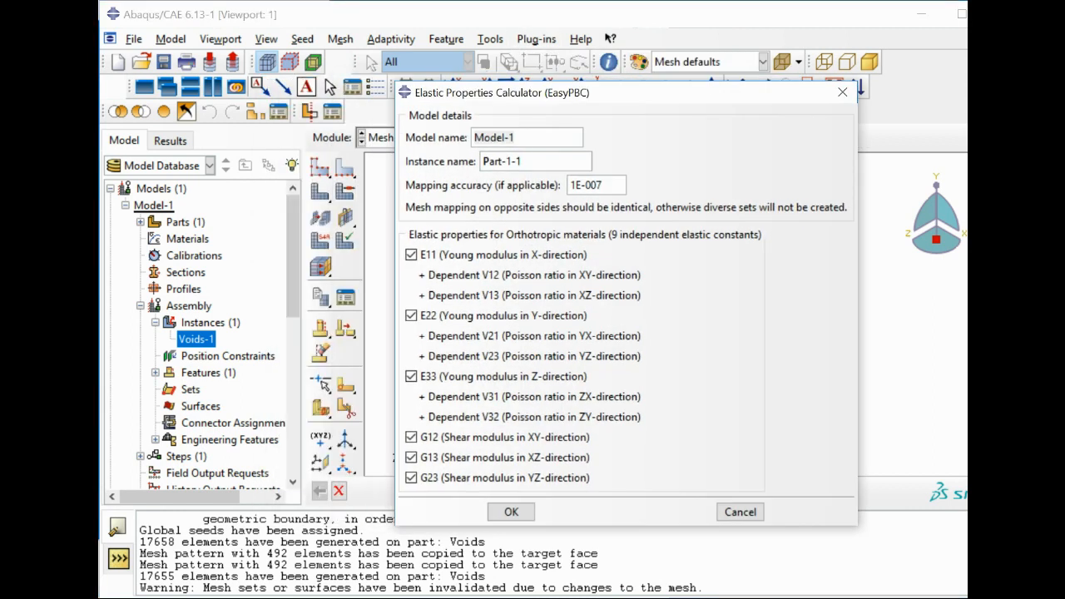
triple_click(526, 136)
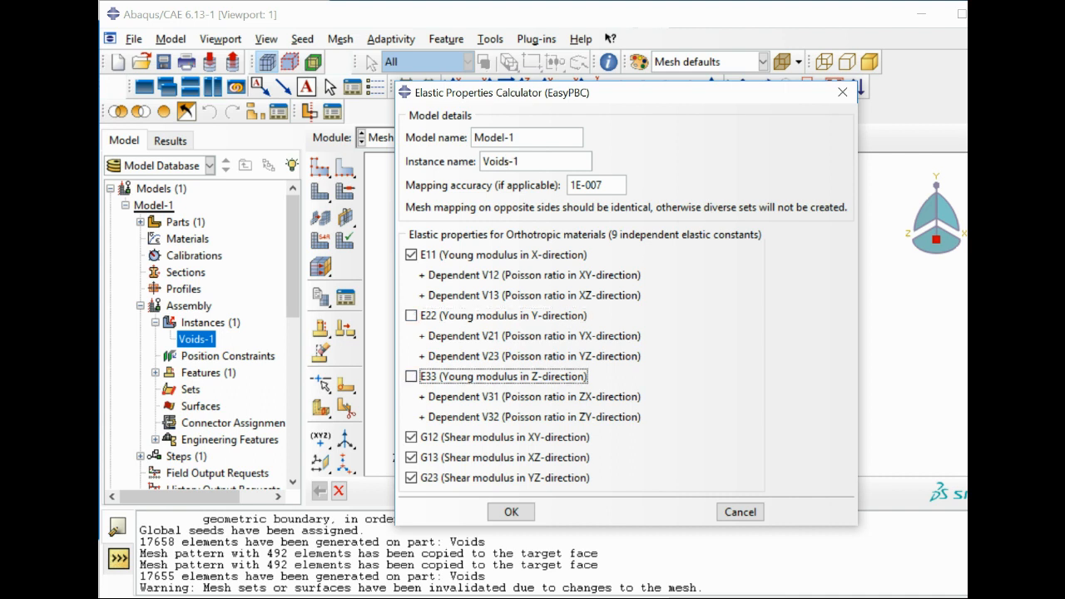
left_click(410, 436)
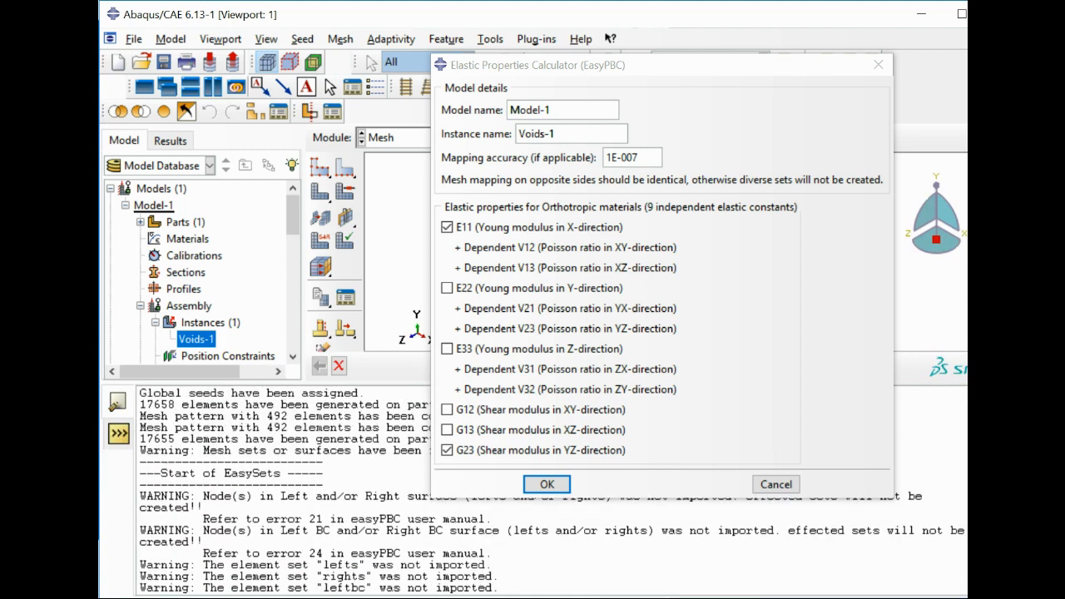
Read the EasyPBC error messages and select the Error set among the model sets
left_click_drag(532, 65, 532, 20)
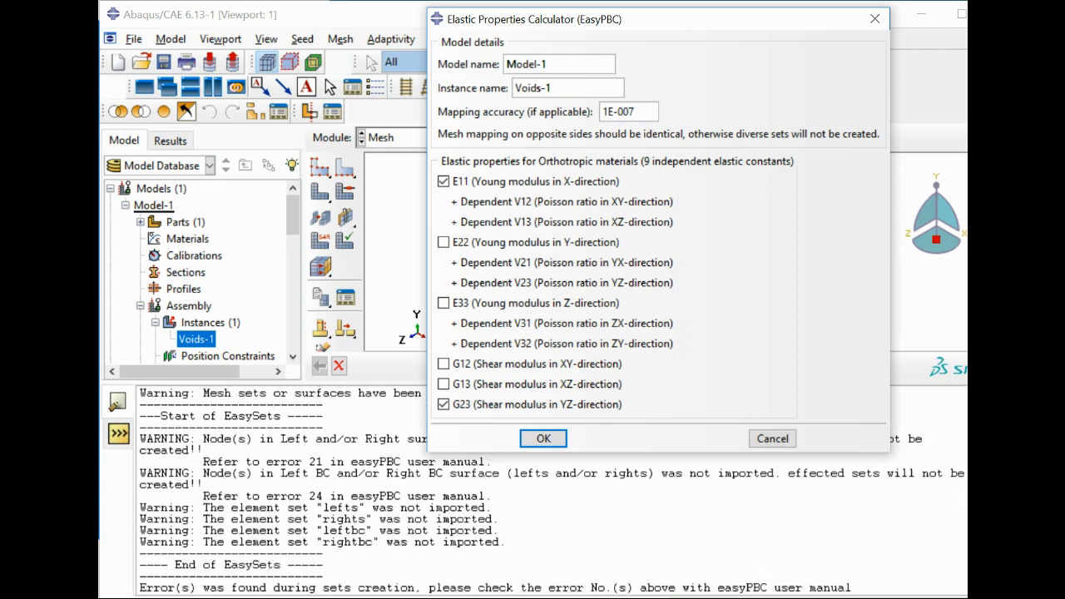
scroll("down", 3)
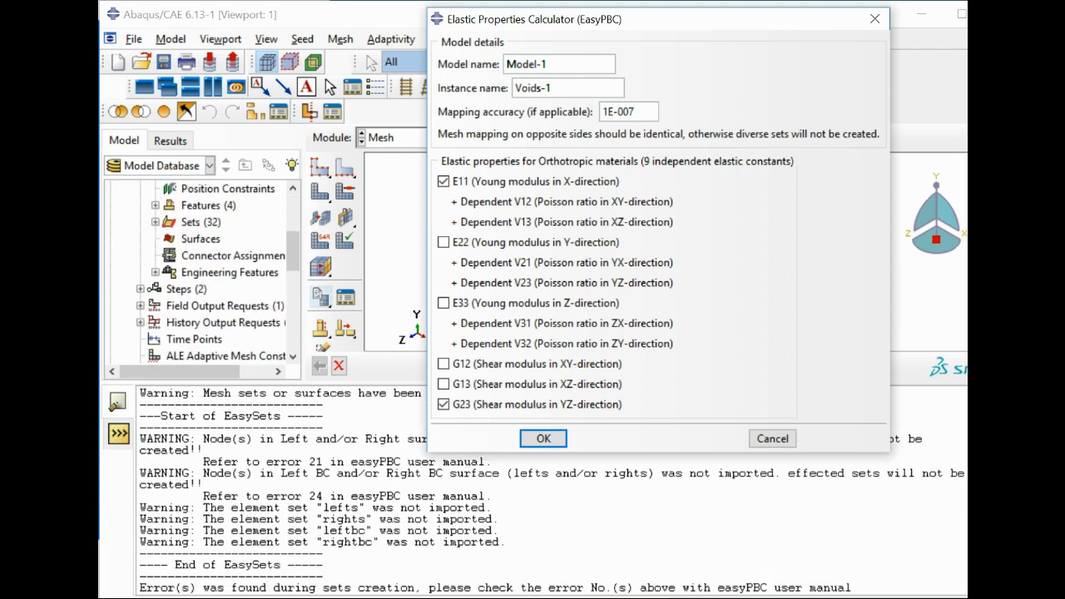
left_click(542, 440)
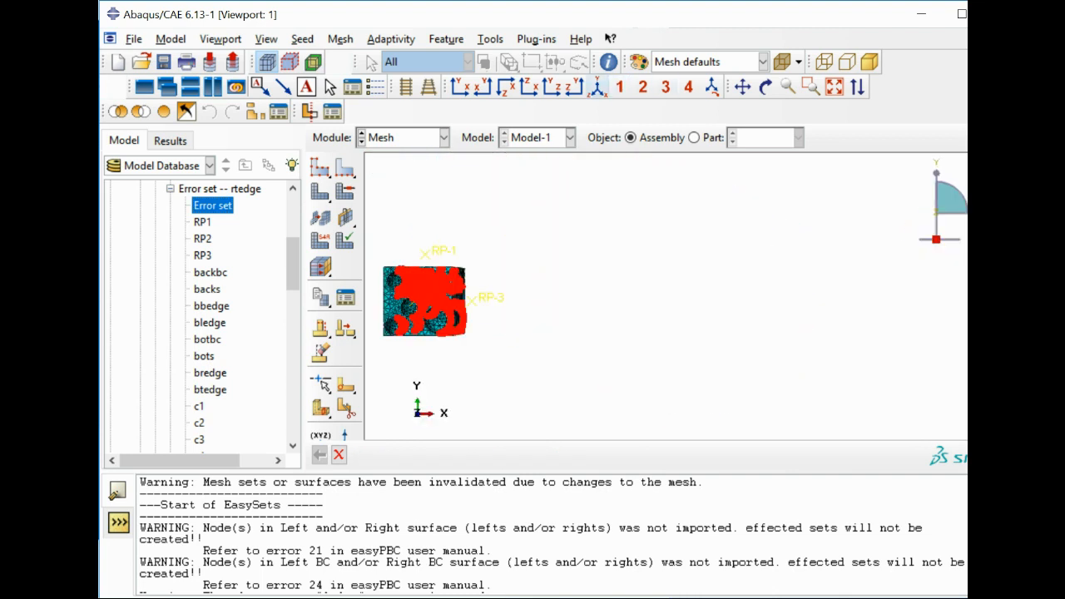
Inspect the flagged error-set node up close, then cancel EasyPBC to return to the full cube
left_click(692, 136)
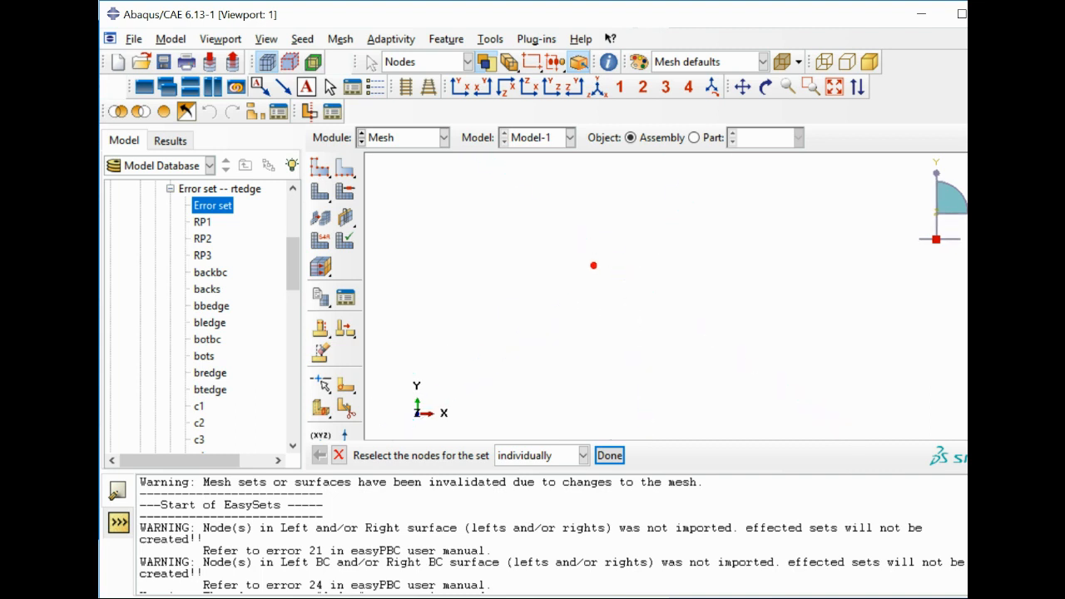
left_click(615, 279)
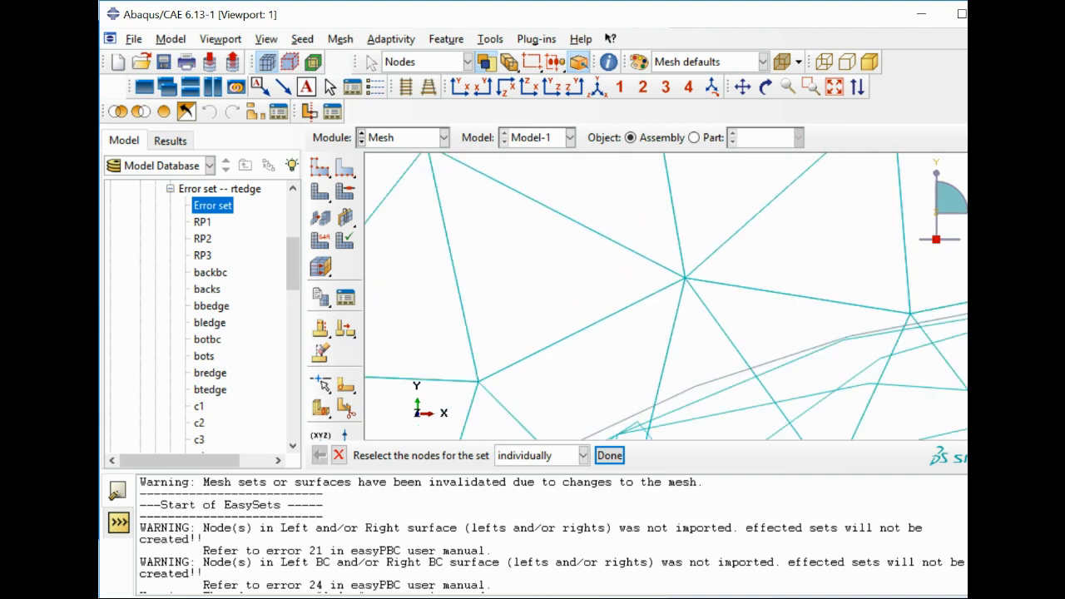
left_click(609, 456)
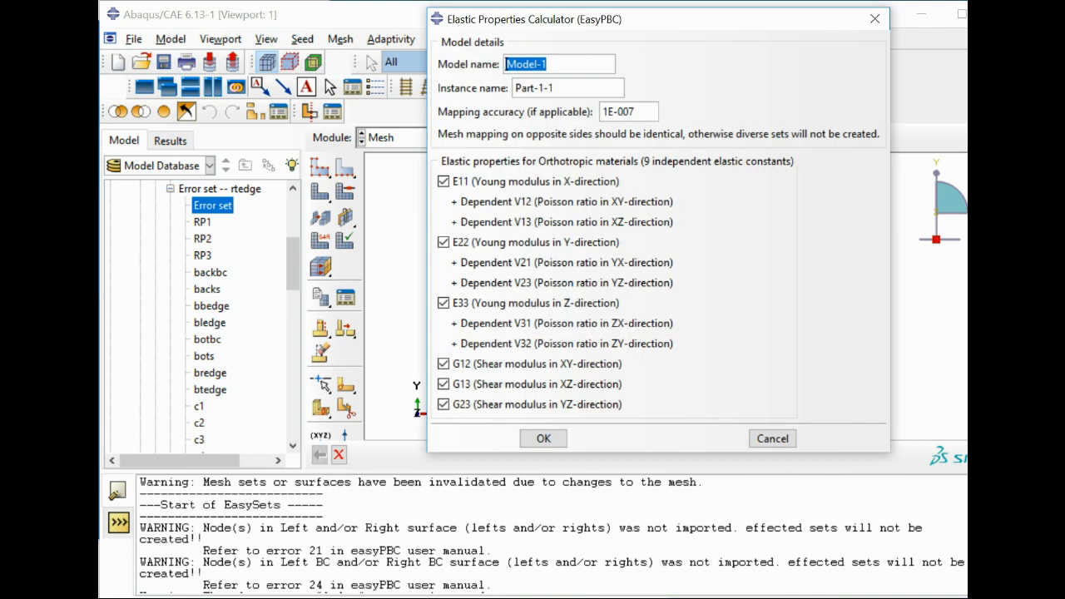
left_click(542, 440)
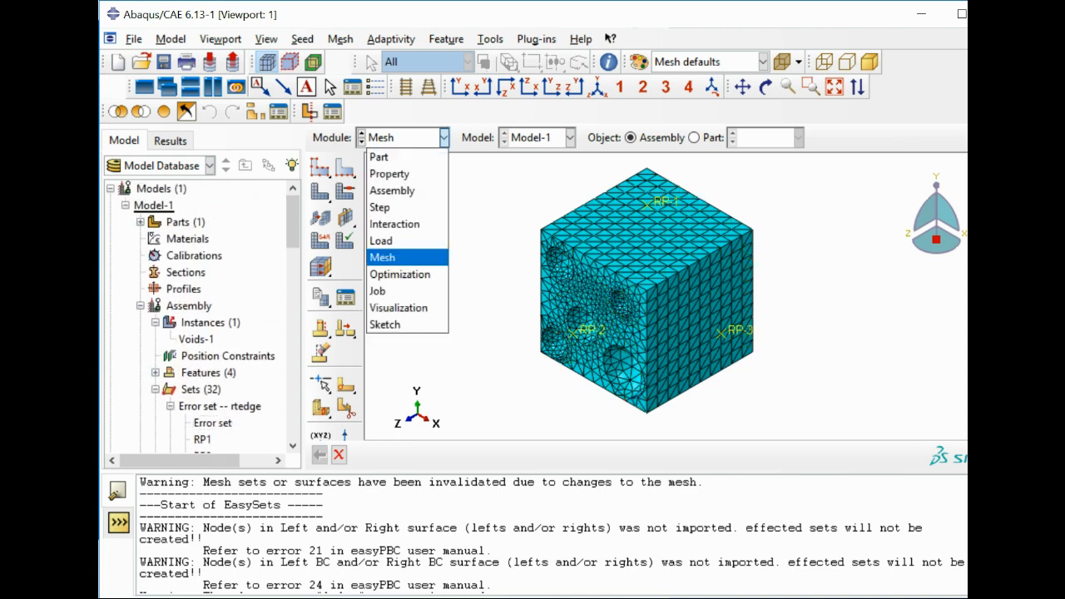
Create an Epoxy material with elastic modulus 68300 and Poisson's ratio 0.1
left_click(390, 173)
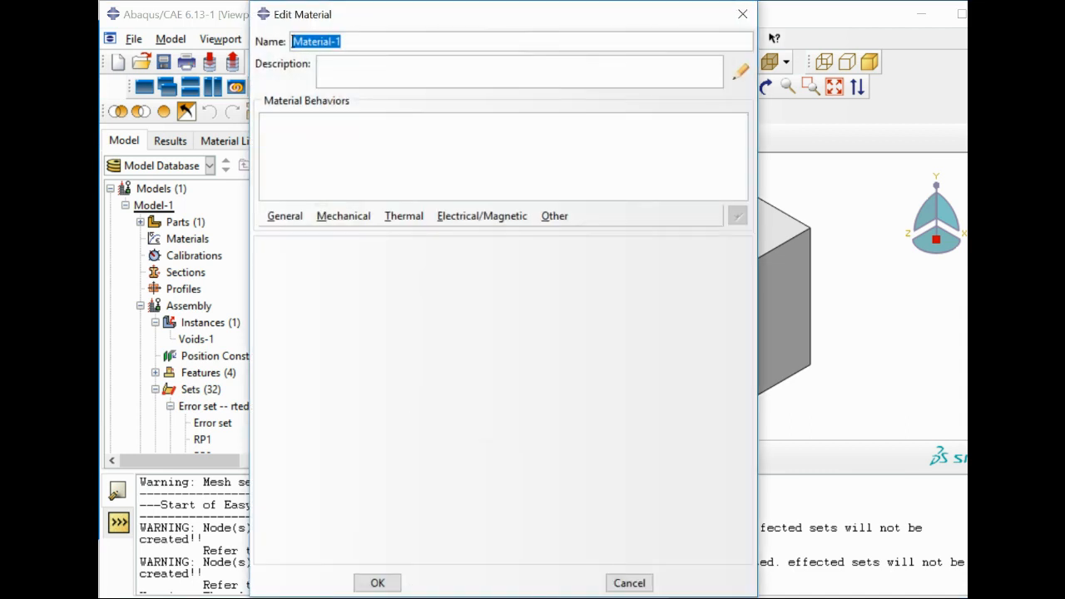
type("Epoxy")
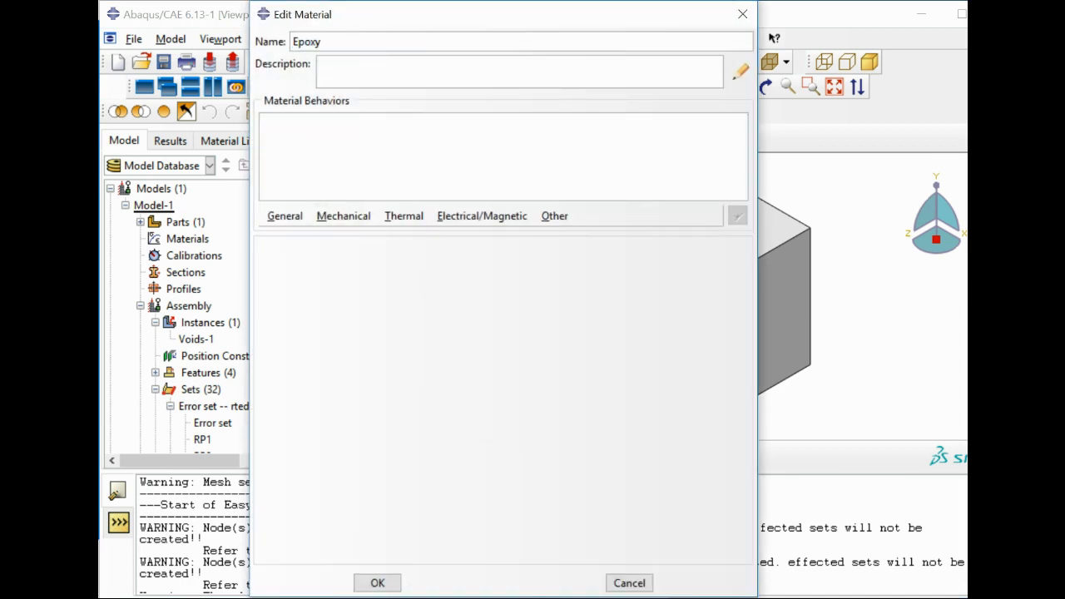
left_click(343, 217)
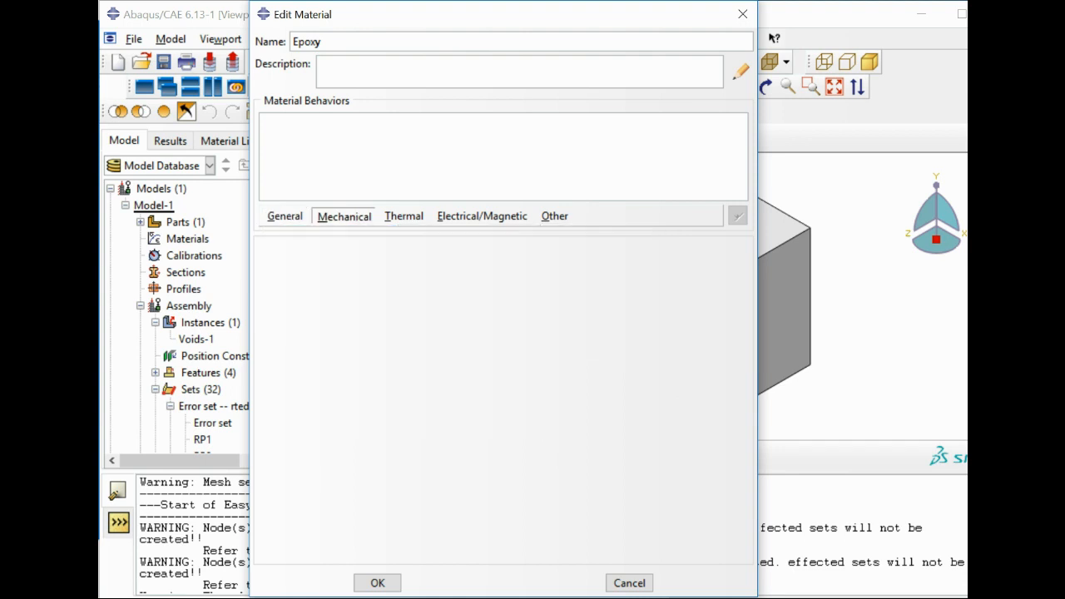
left_click(343, 216)
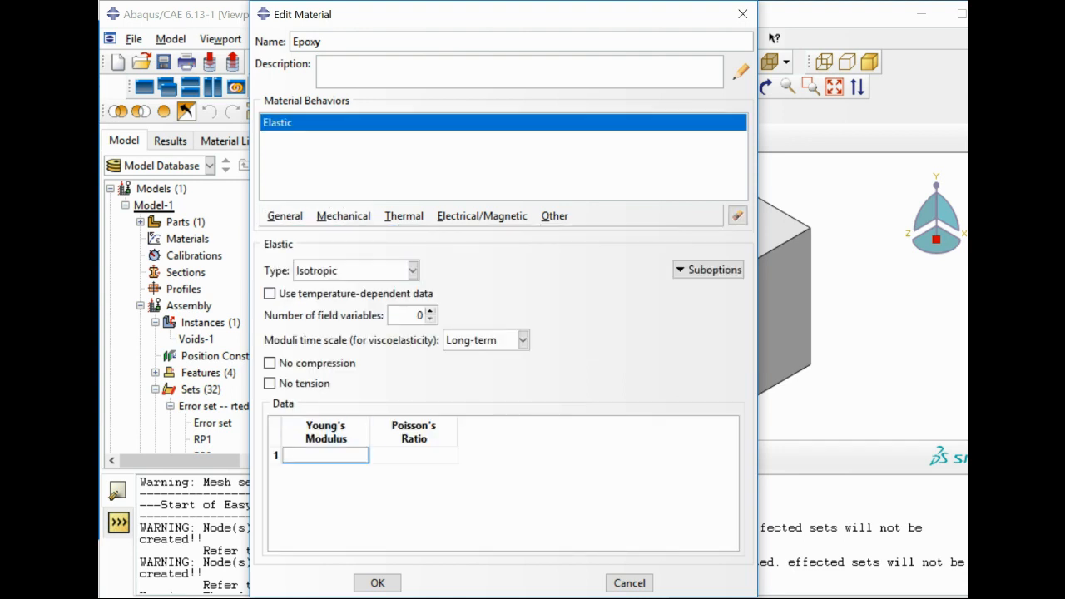
type("68300")
left_click(412, 454)
type("0.1")
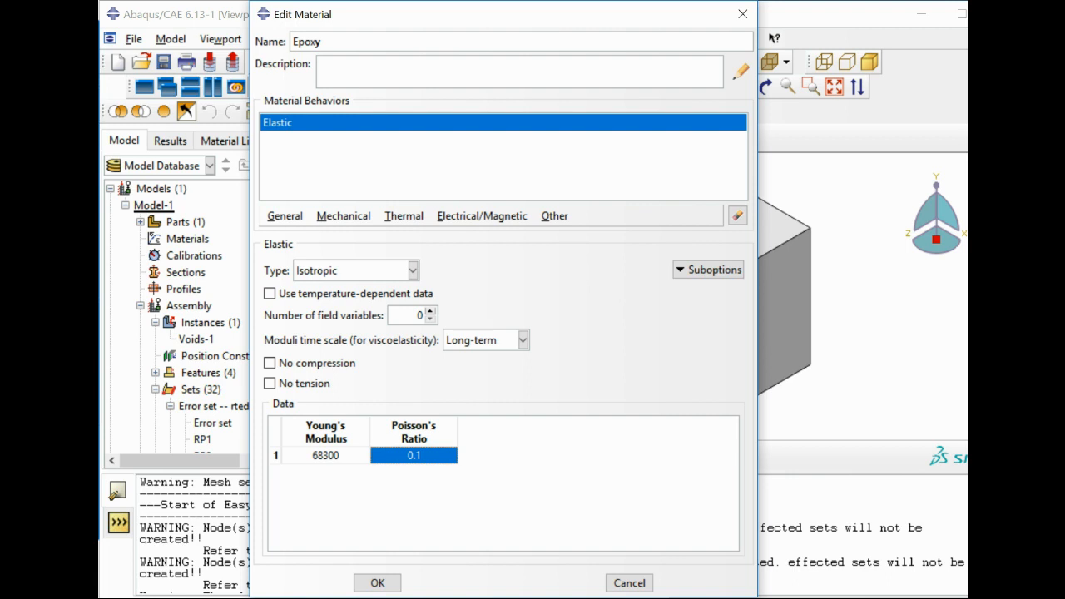
Add mass density 1 to Epoxy and save the material
left_click(284, 217)
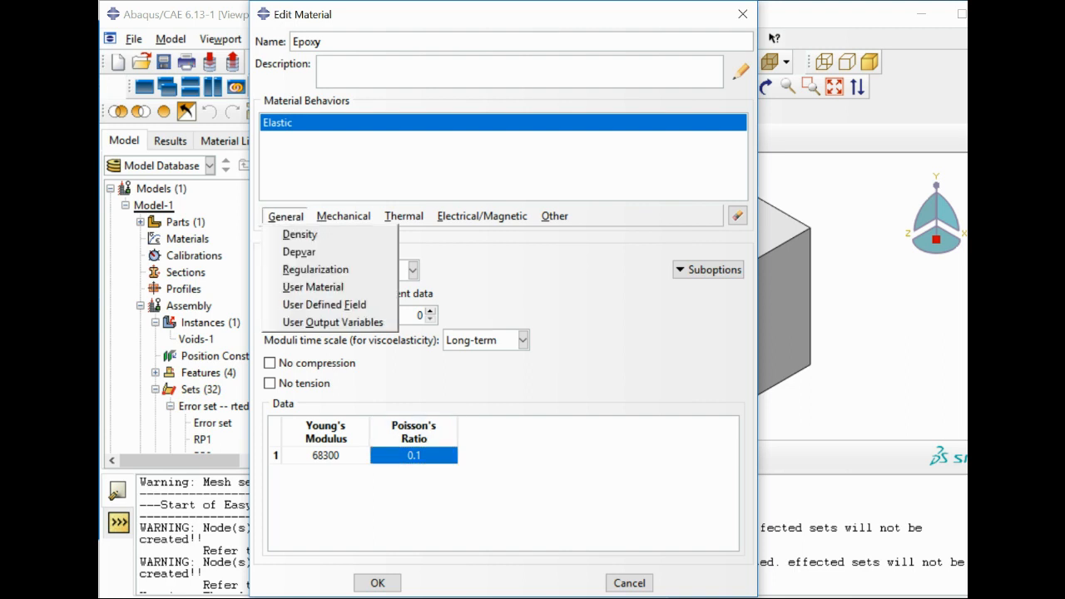
left_click(299, 233)
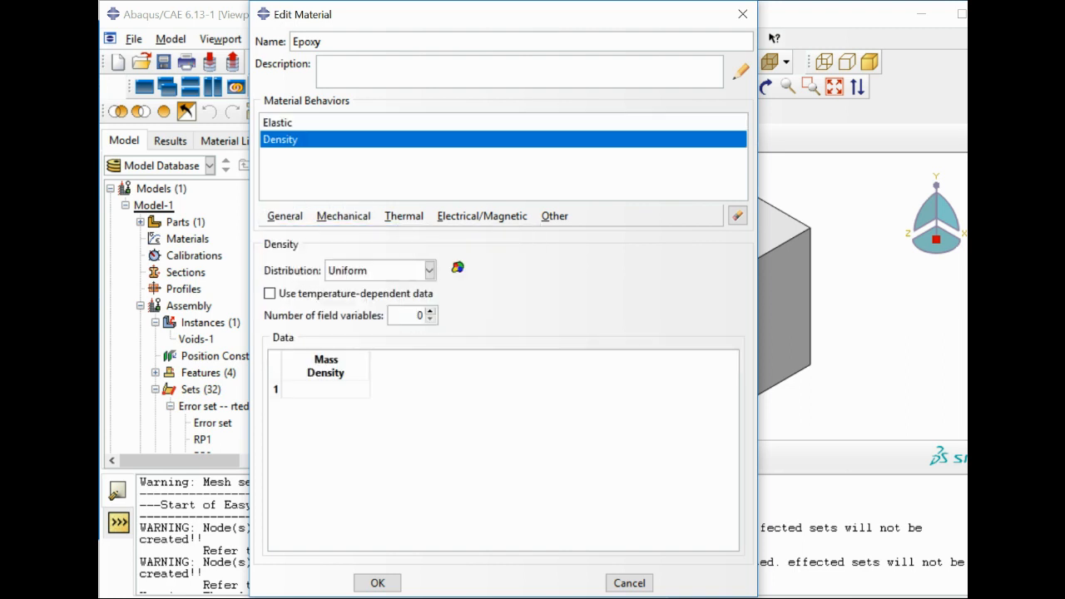
left_click(324, 389)
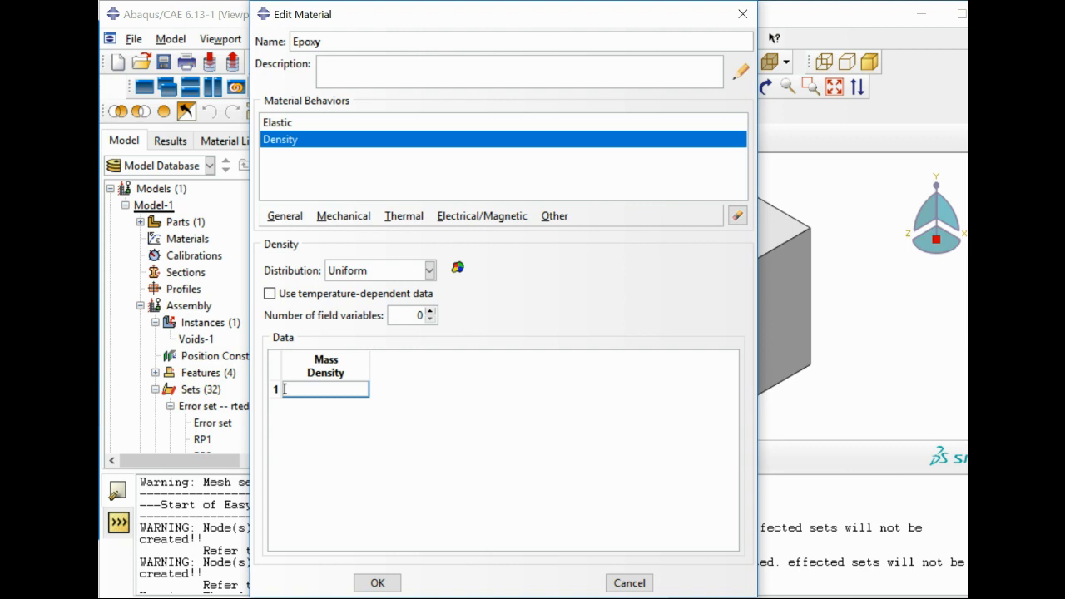
type("1")
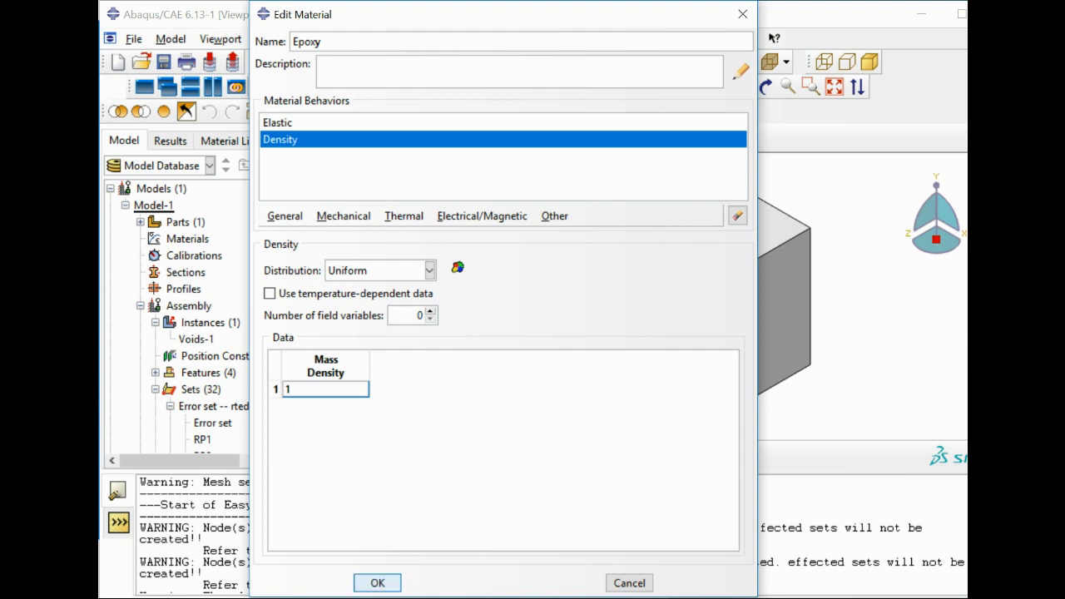
left_click(376, 582)
type("E")
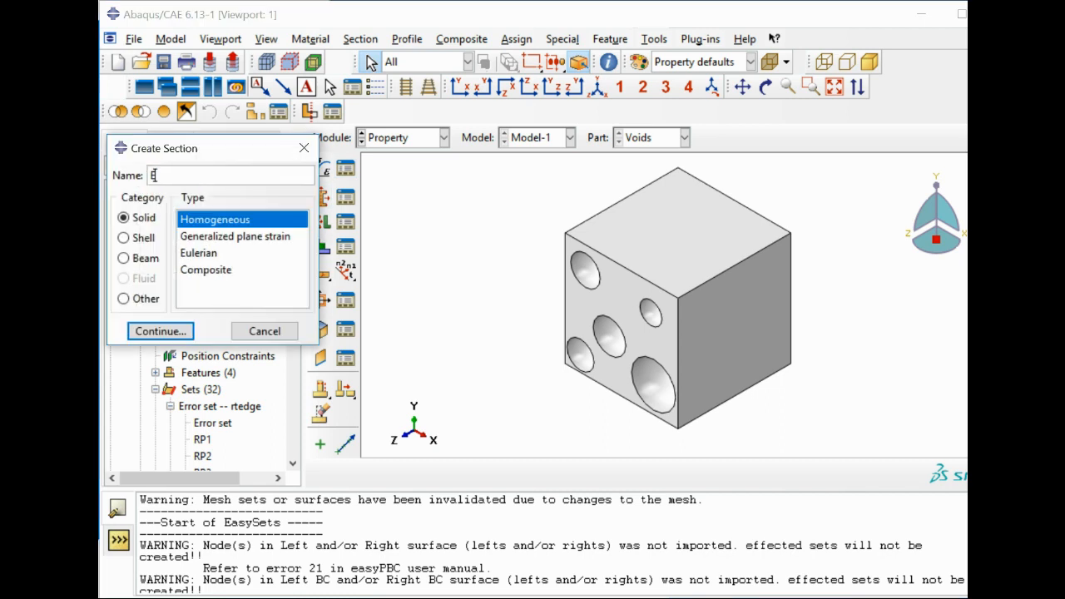
Confirm the Epoxy section and assign it to the whole voided cube
type("poxy")
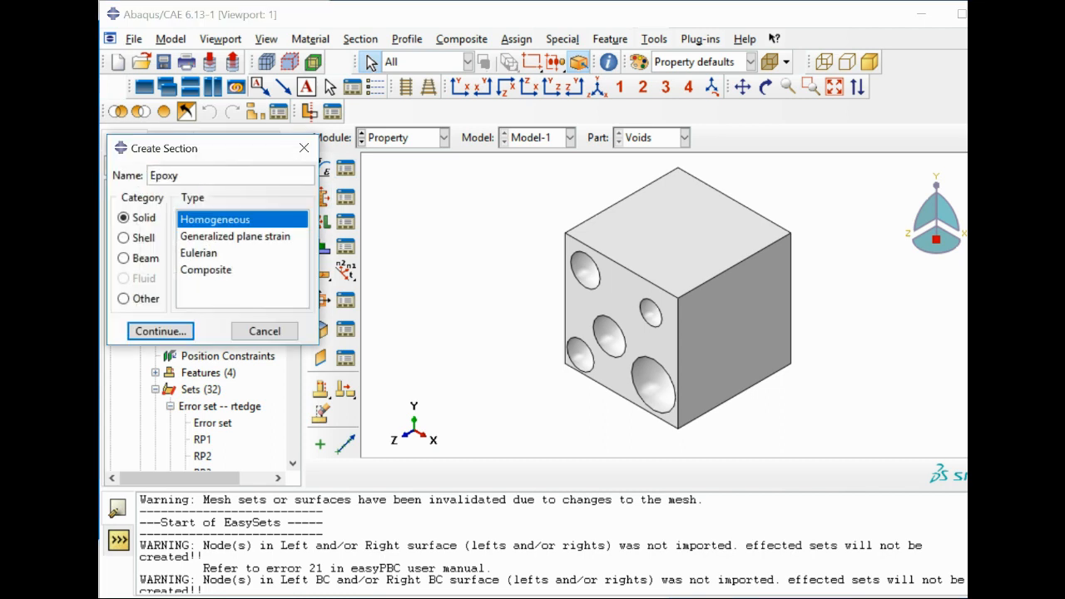
left_click(159, 331)
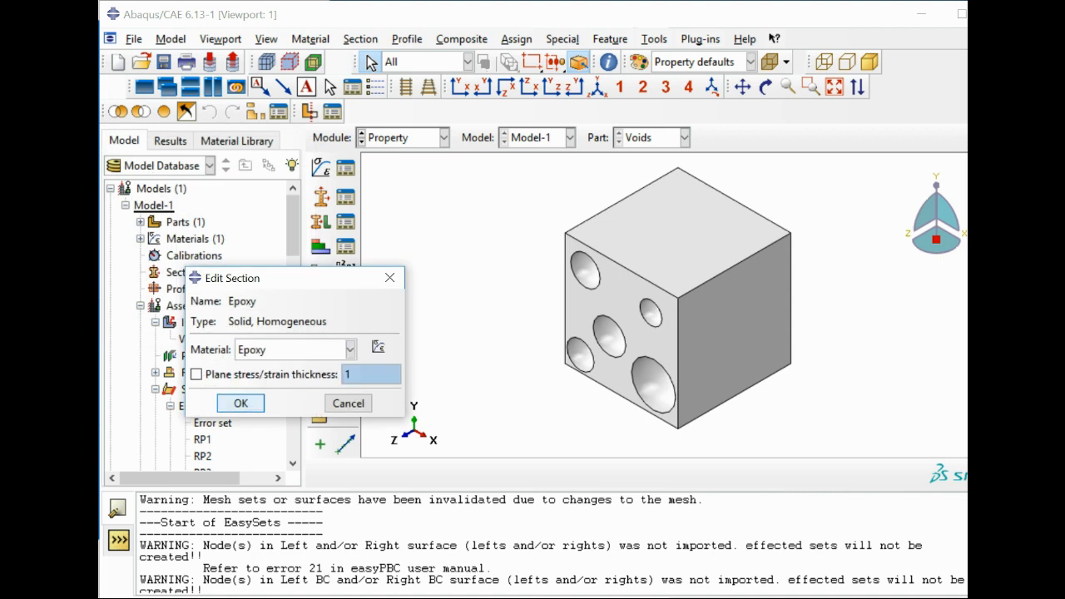
left_click(240, 403)
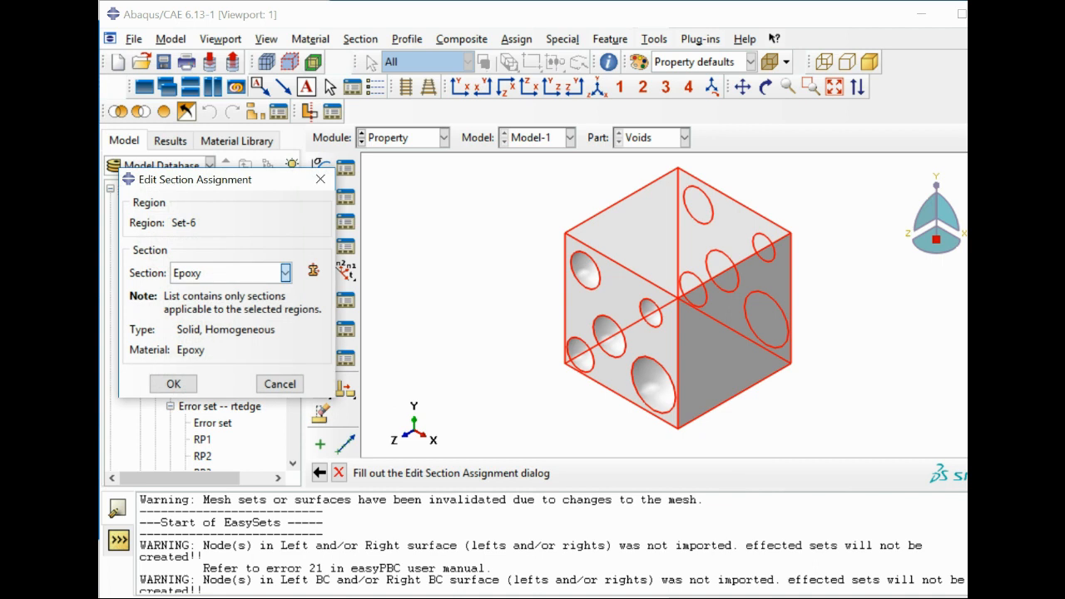
left_click(174, 383)
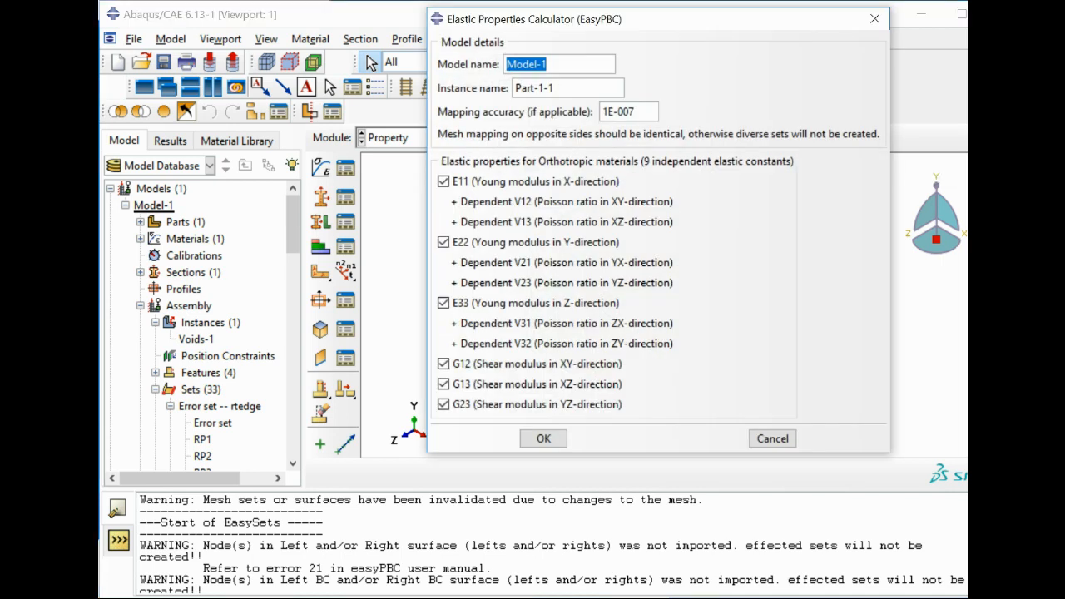
Compute E11 and G23 for Voids-1 at accuracy 1E-005, giving G23 ≈ 22962.3 MPa
left_click(629, 110)
type("5")
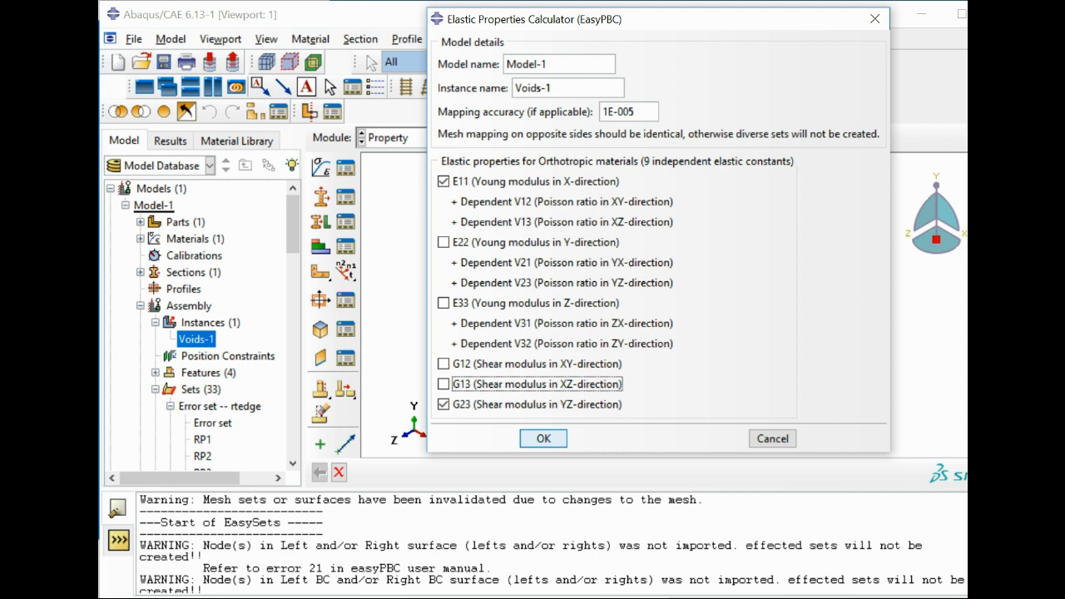
left_click(442, 383)
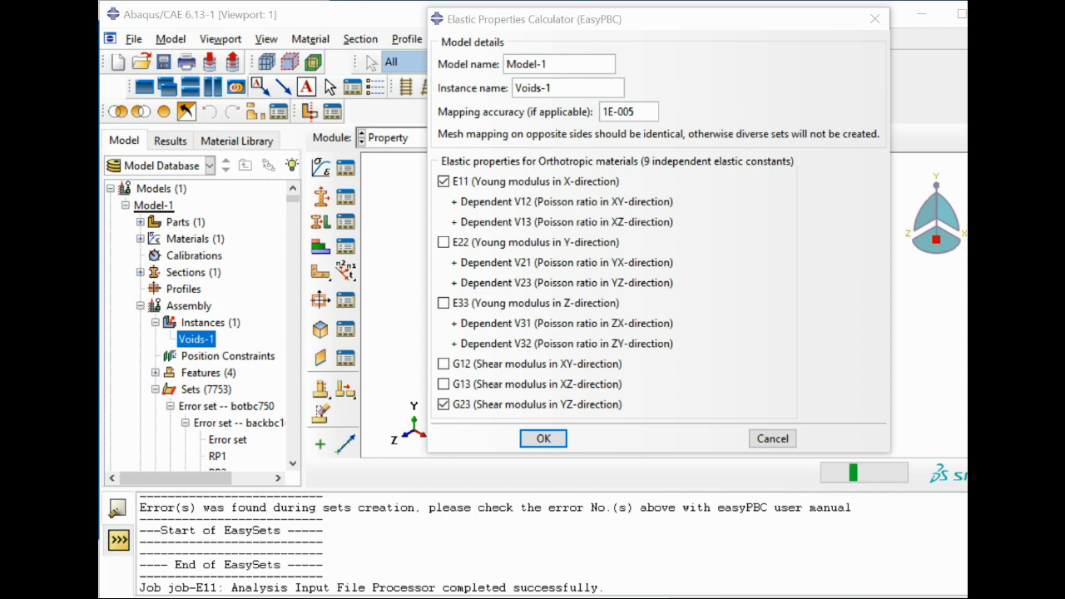
left_click(542, 439)
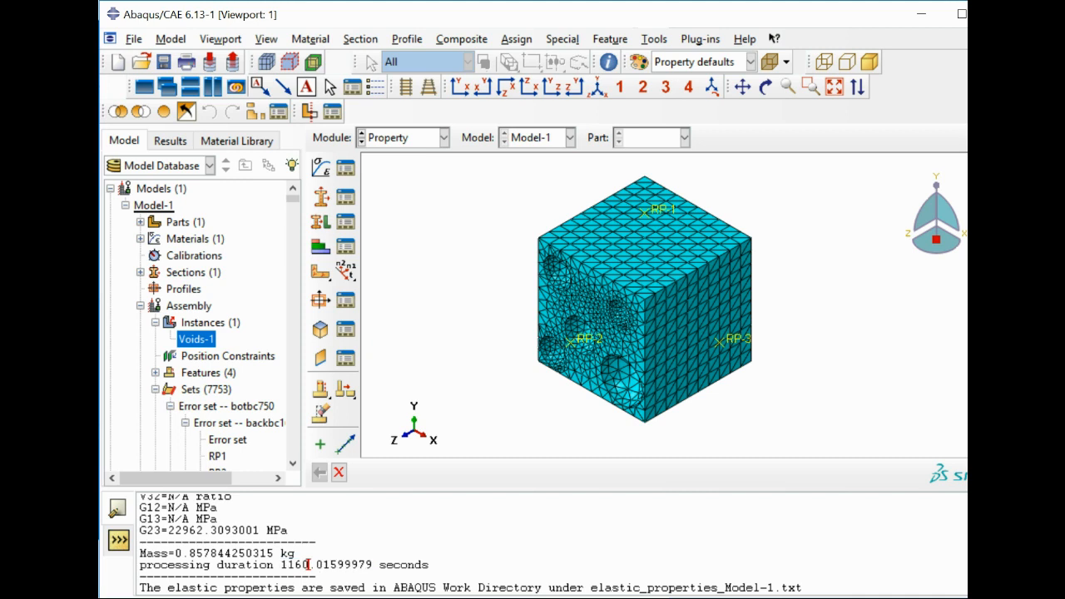
Select the computed E11 value of 52035.1855272 MPa in the message area
double_click(293, 564)
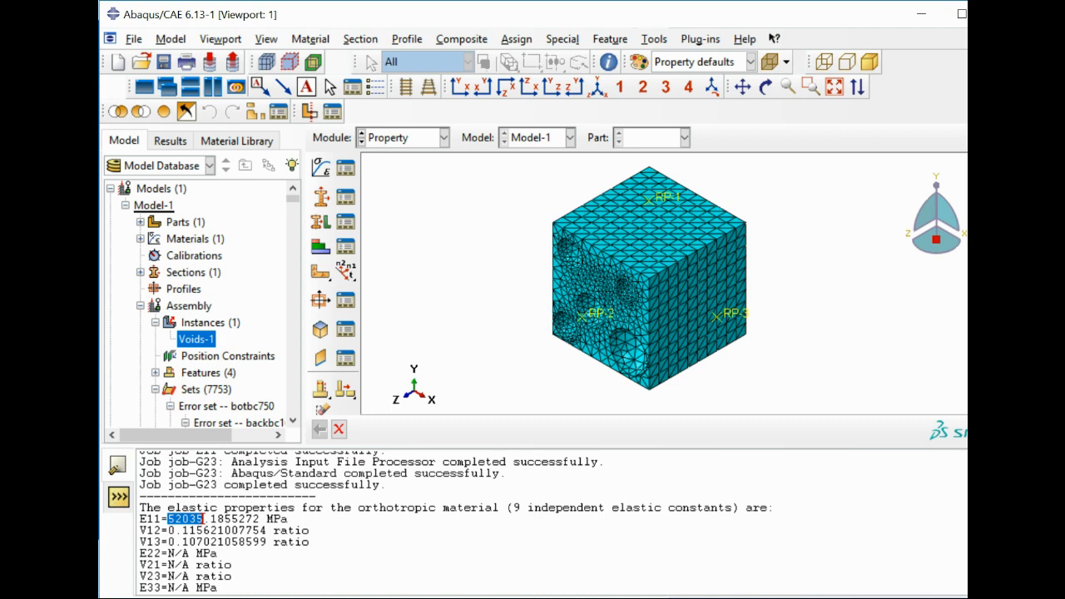
scroll("down", 3)
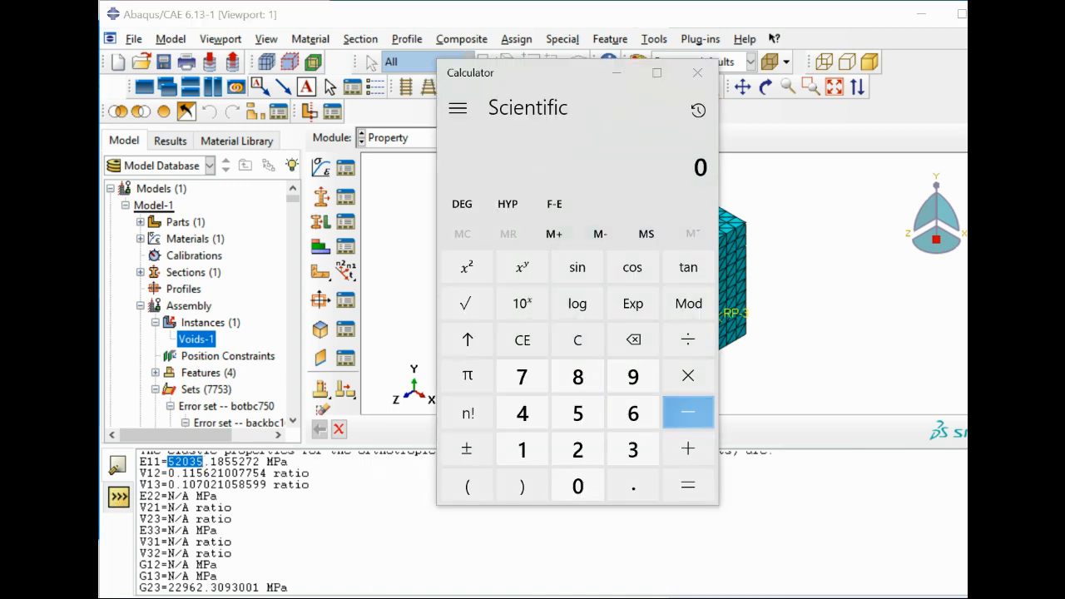
Multiply 0.85784 by 68300 for a hand estimate of 58,590.472, then close the calculator
left_click(695, 73)
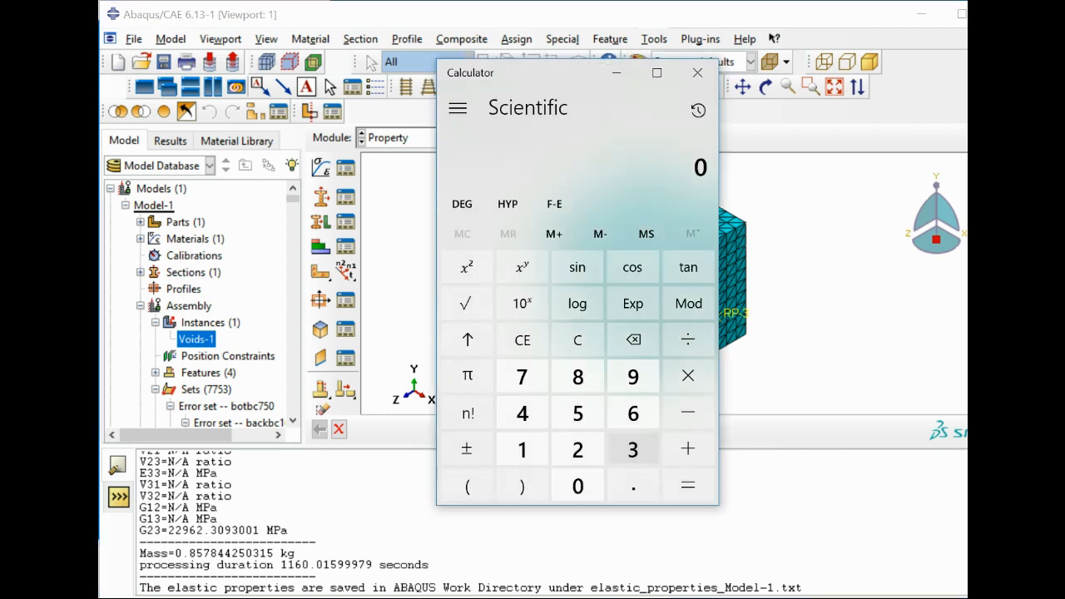
left_click(632, 486)
type(".85")
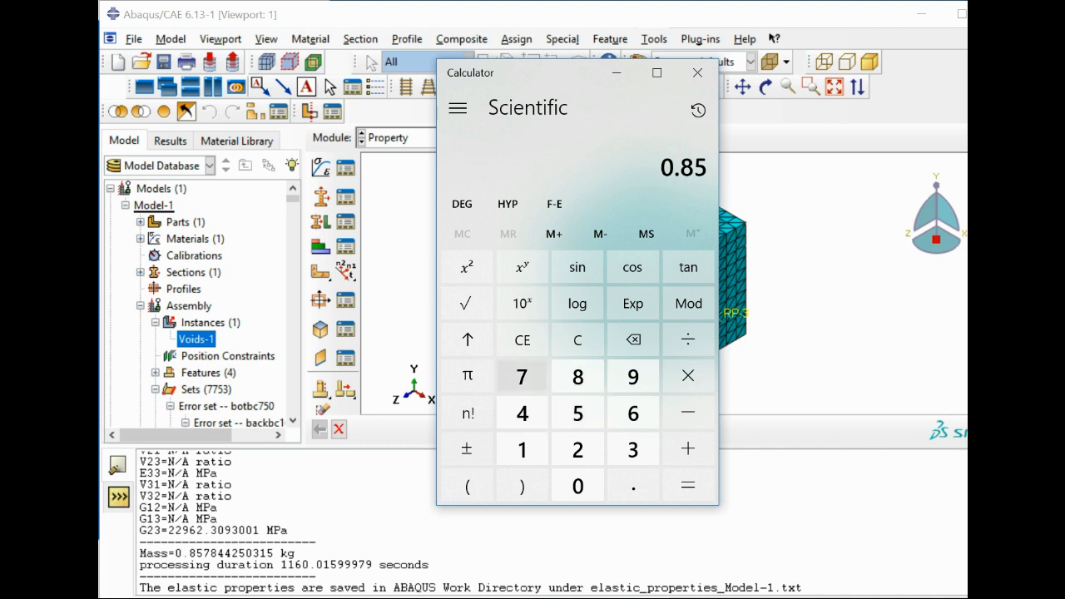
left_click(633, 376)
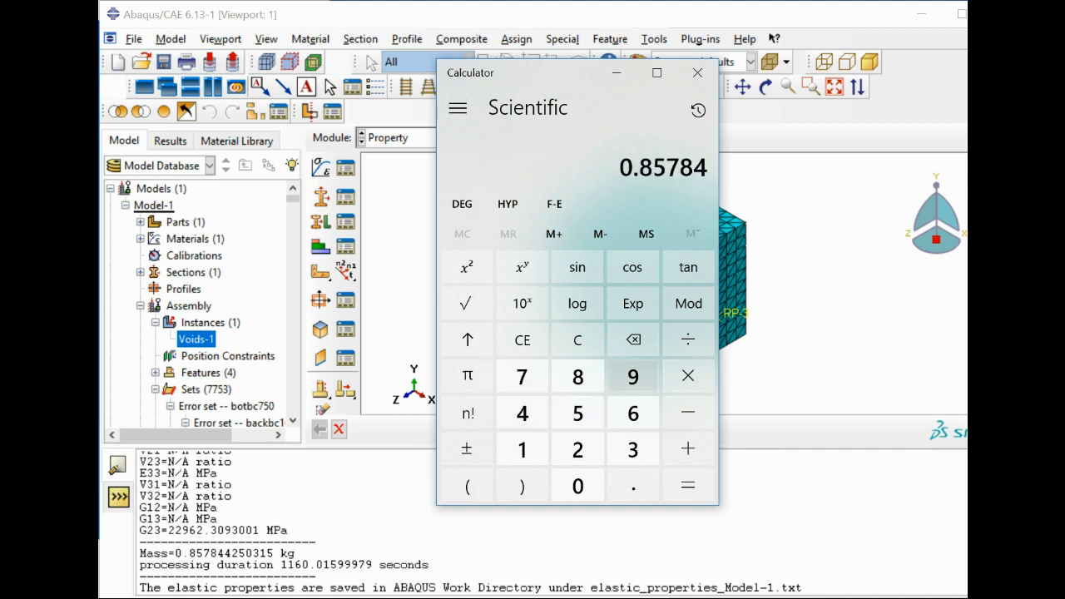
left_click(632, 413)
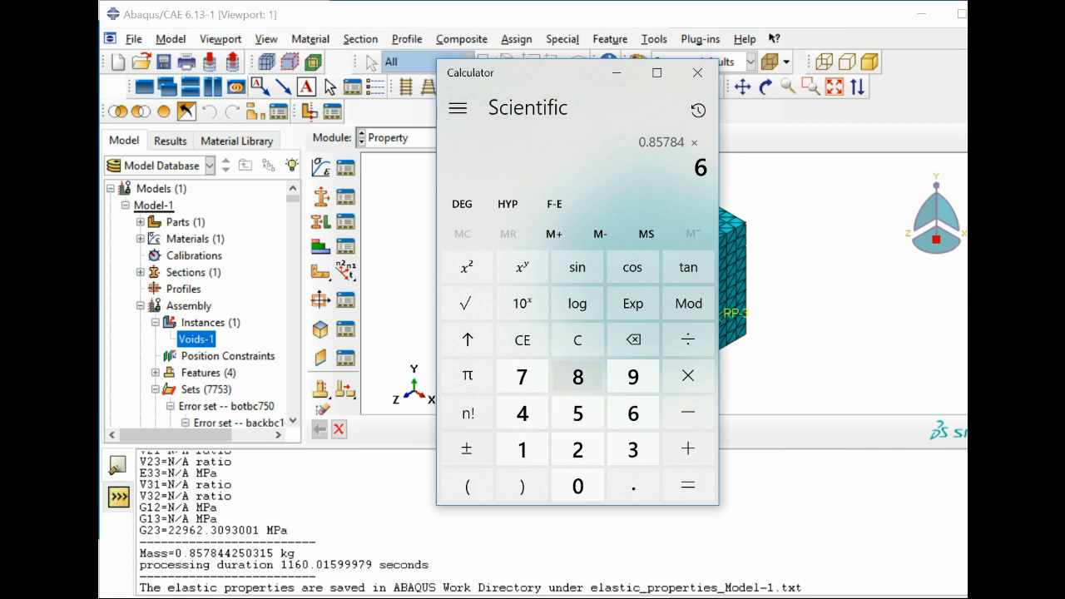
left_click(577, 486)
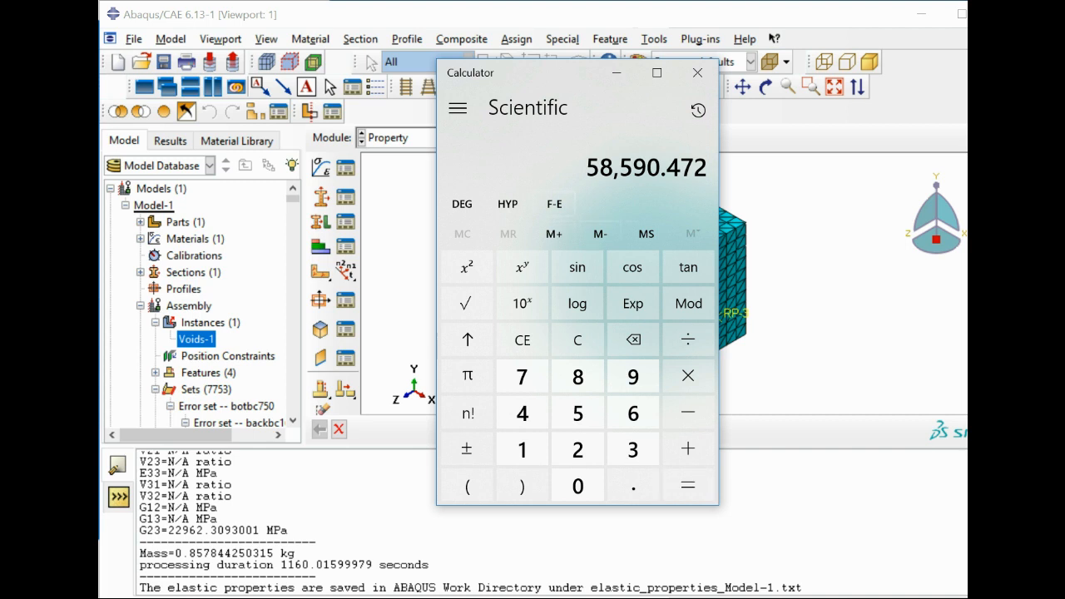
left_click(697, 73)
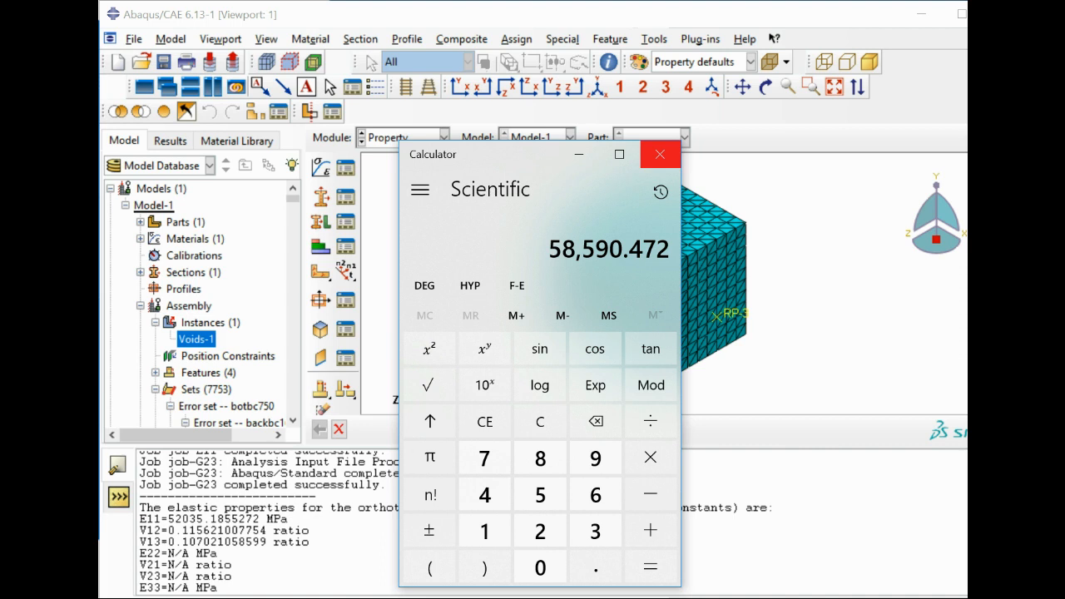
left_click(659, 153)
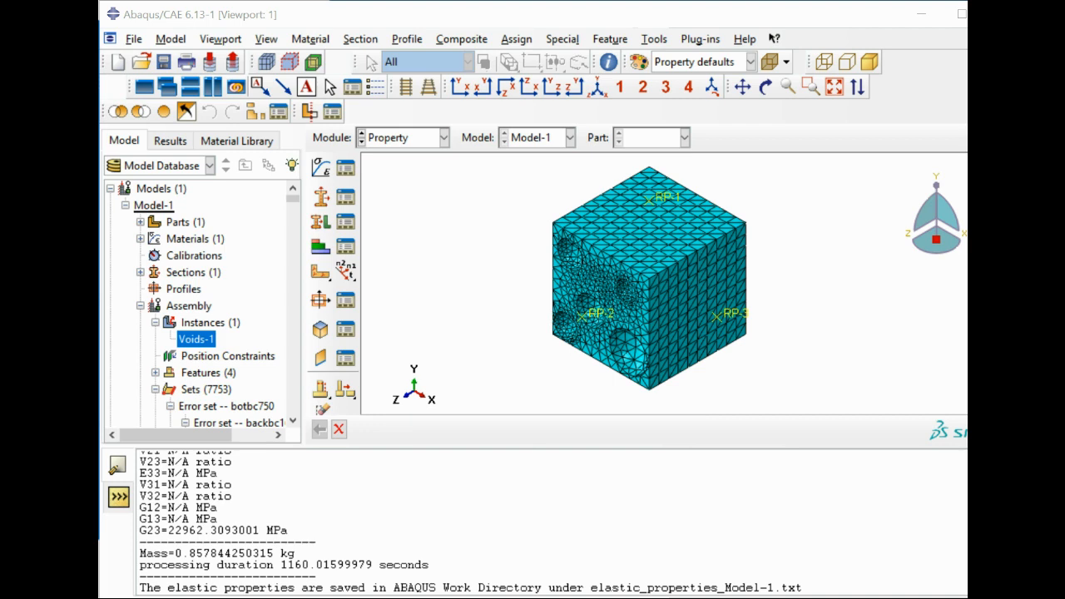
Open the job-E11 results and plot Mises stress contours on the deformed shape
scroll("down", 3)
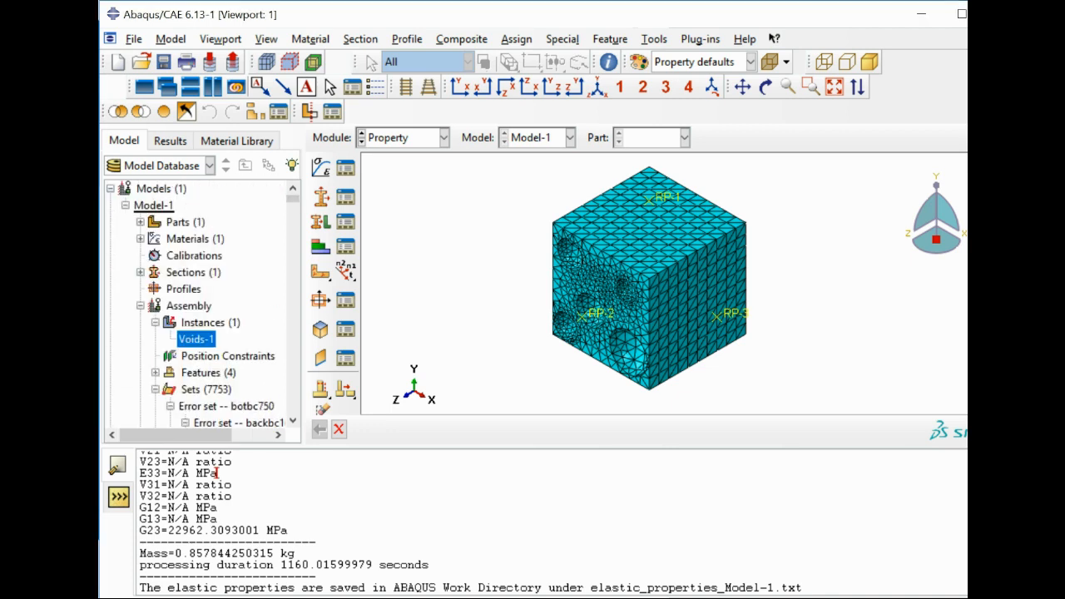
left_click(210, 322)
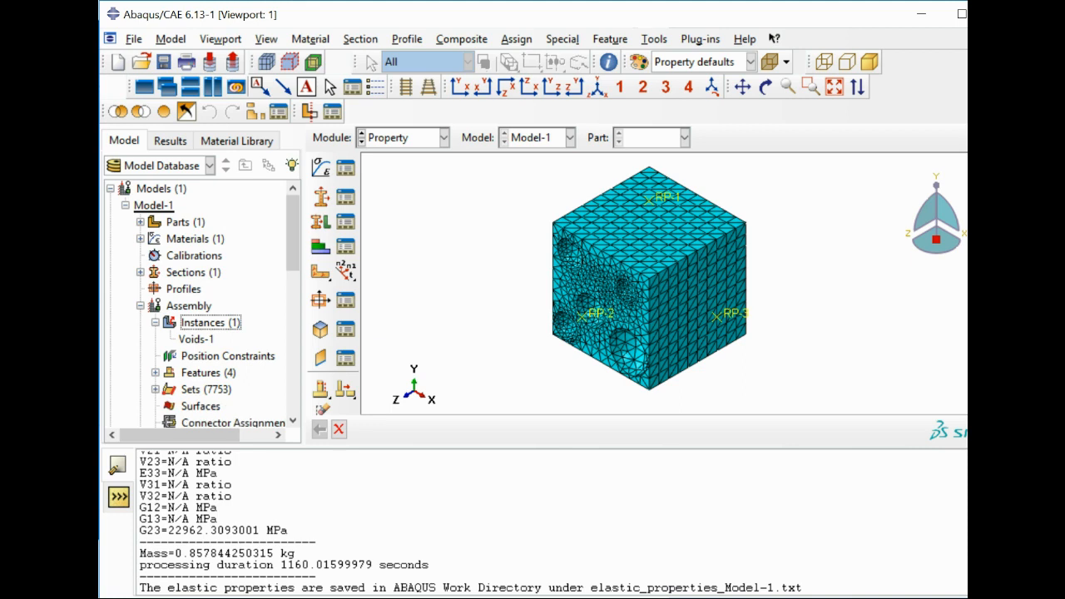
scroll("down", 3)
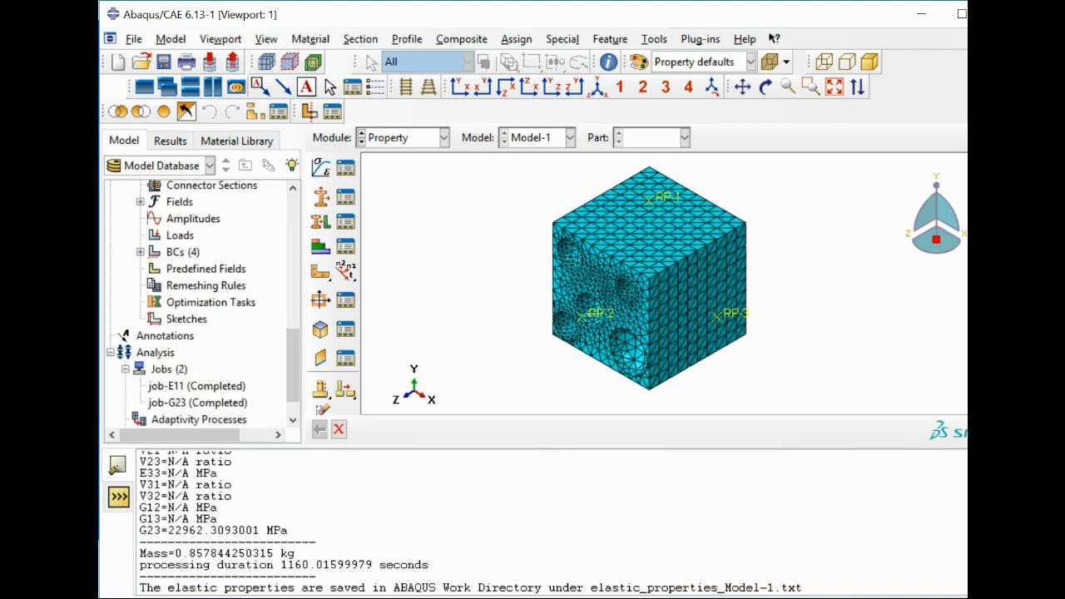
right_click(197, 386)
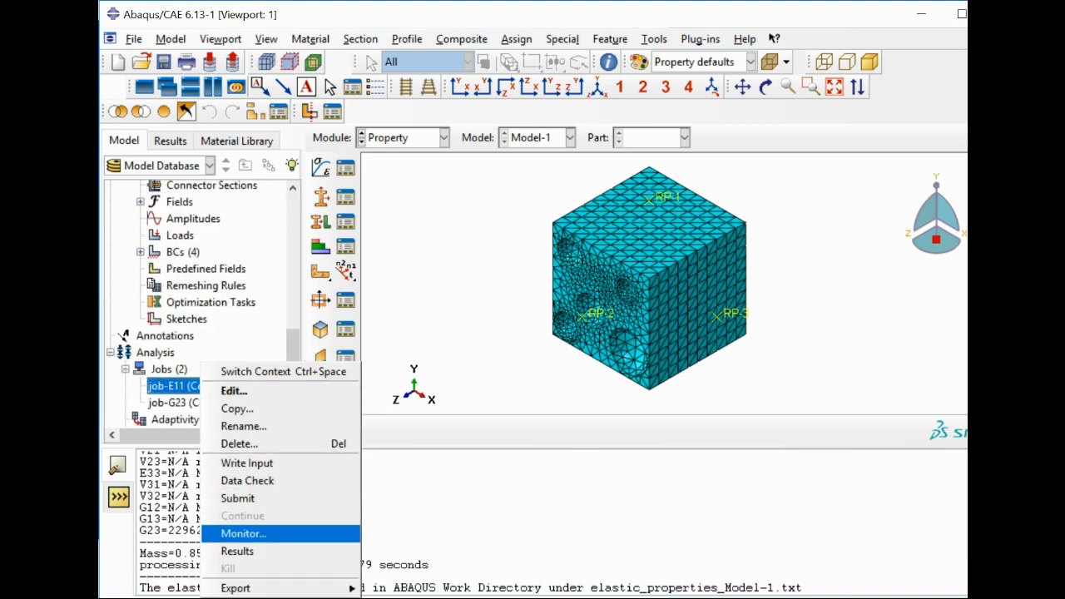
left_click(236, 550)
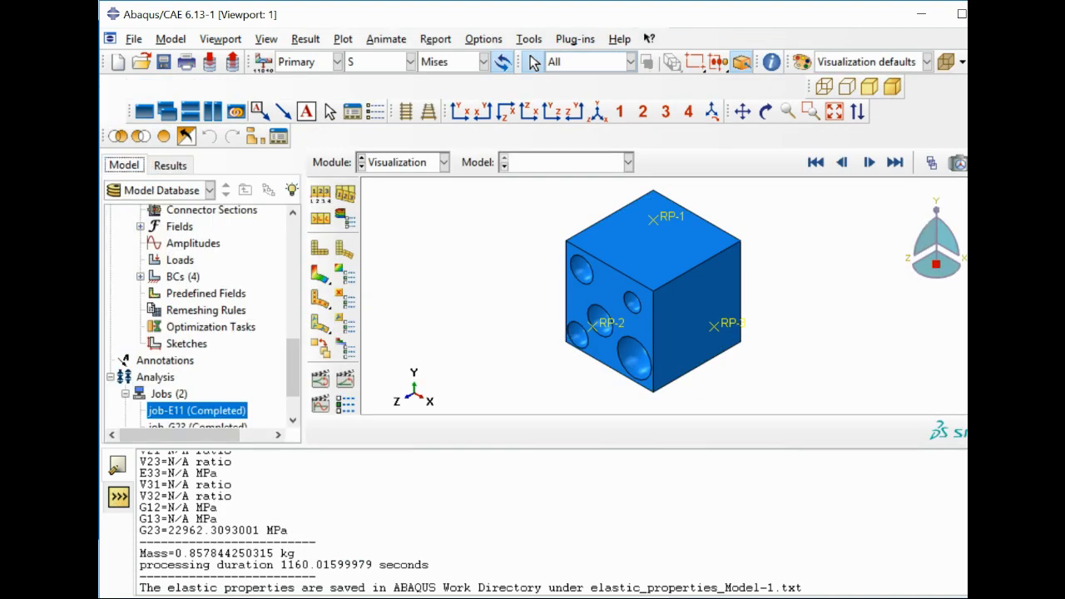
right_click(196, 409)
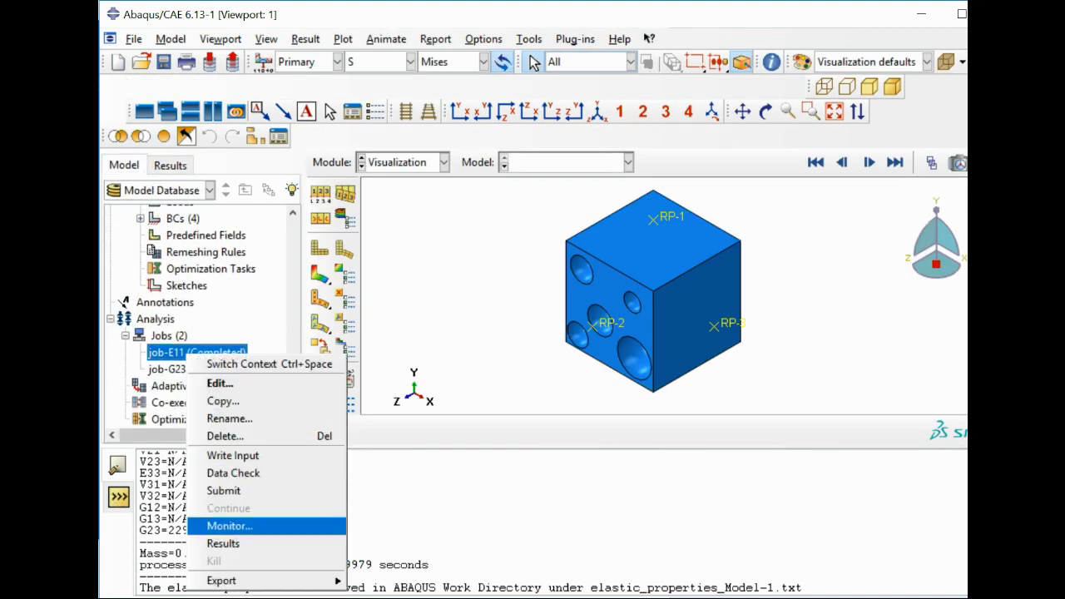
left_click(223, 542)
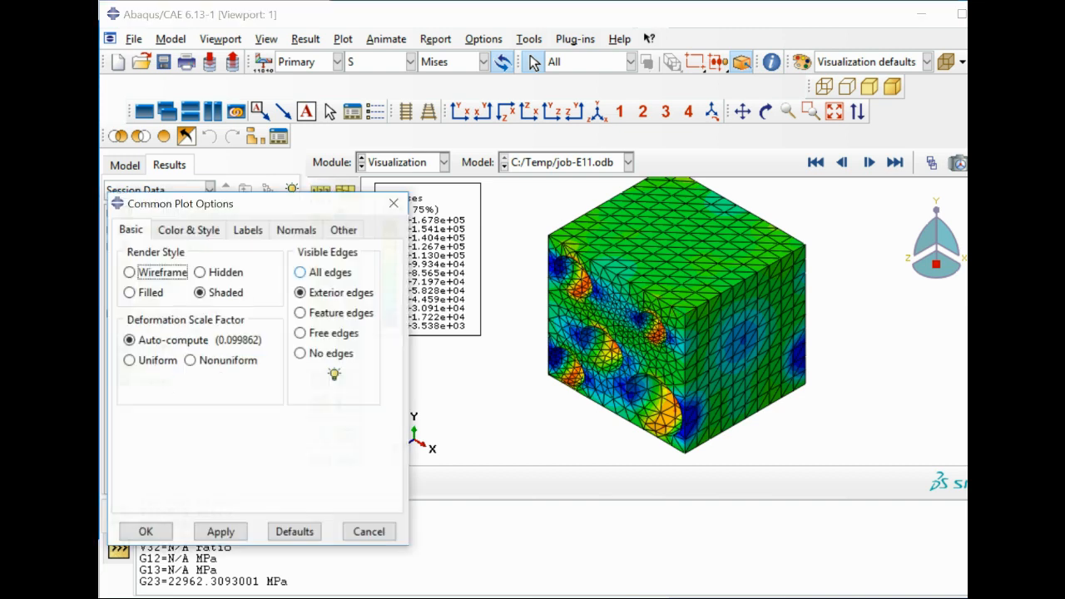
Set a uniform deformation scale factor of 0.2 for the E11 Mises plot
left_click(129, 359)
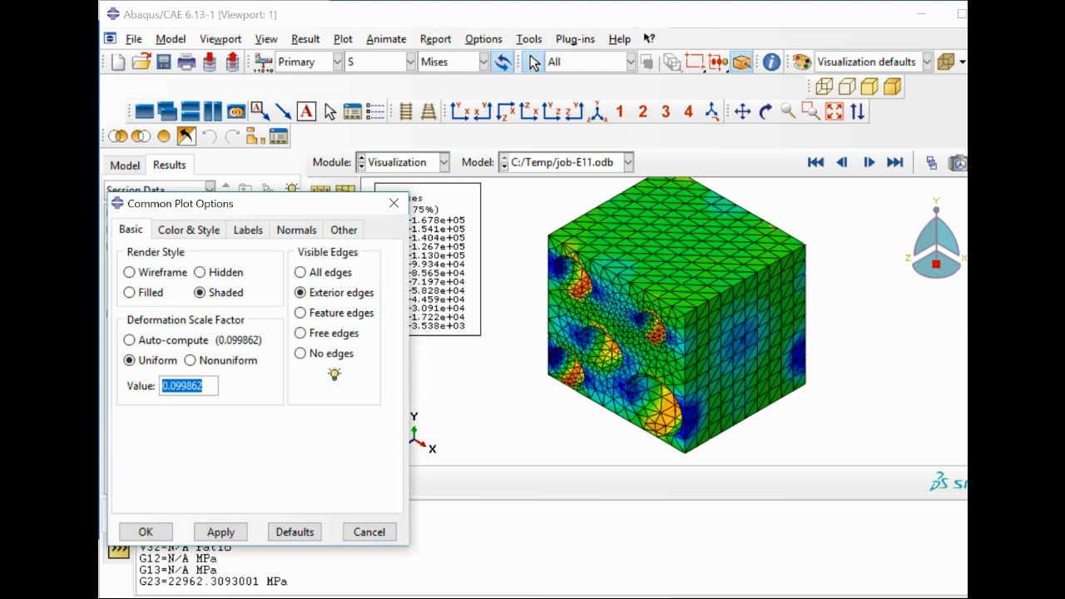
type("0.2")
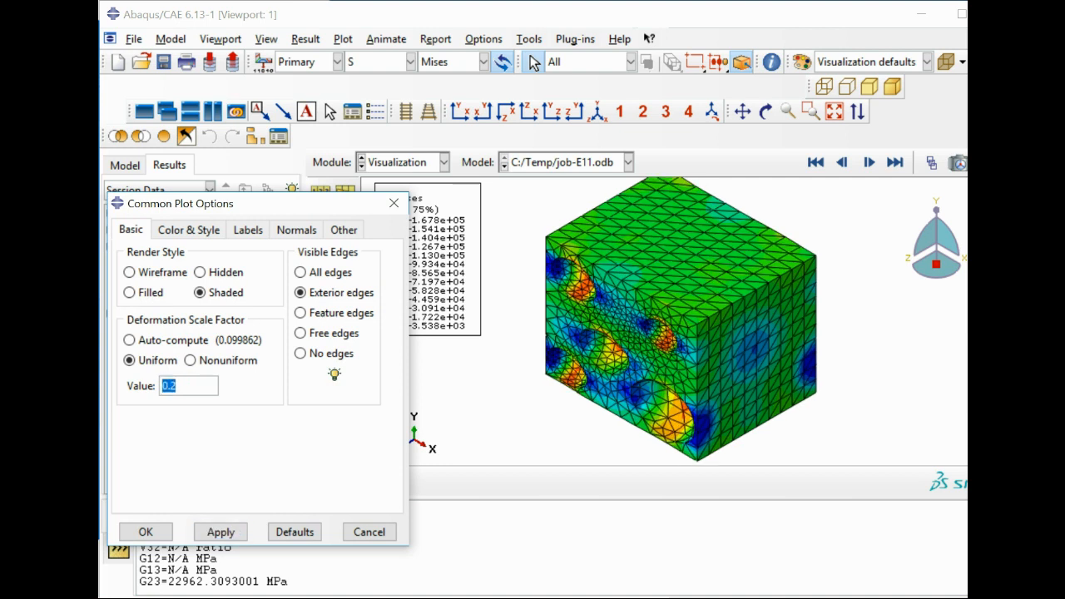
type("0.")
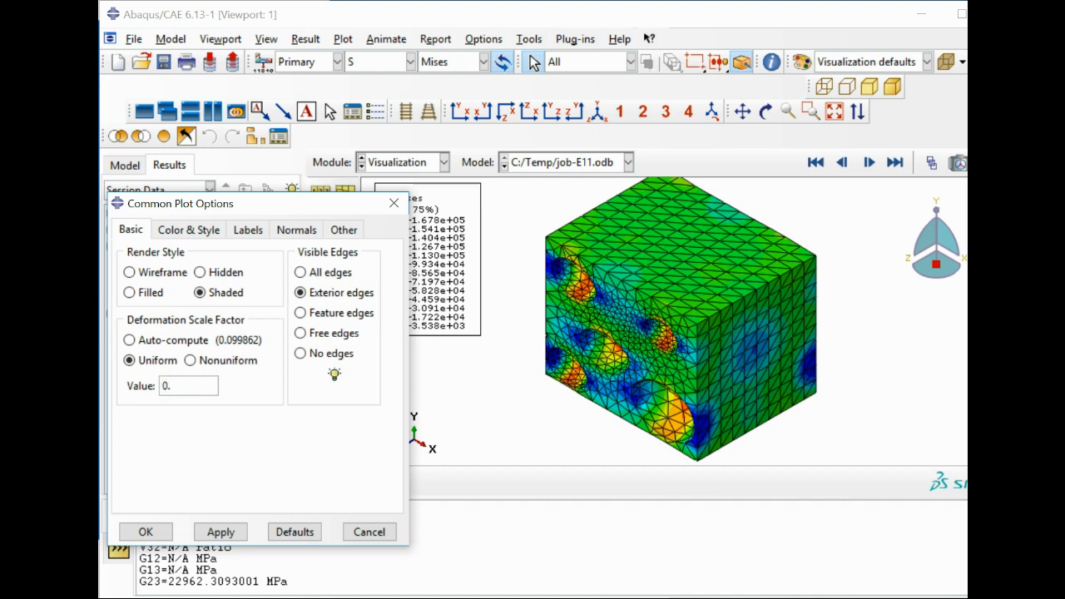
left_click(220, 532)
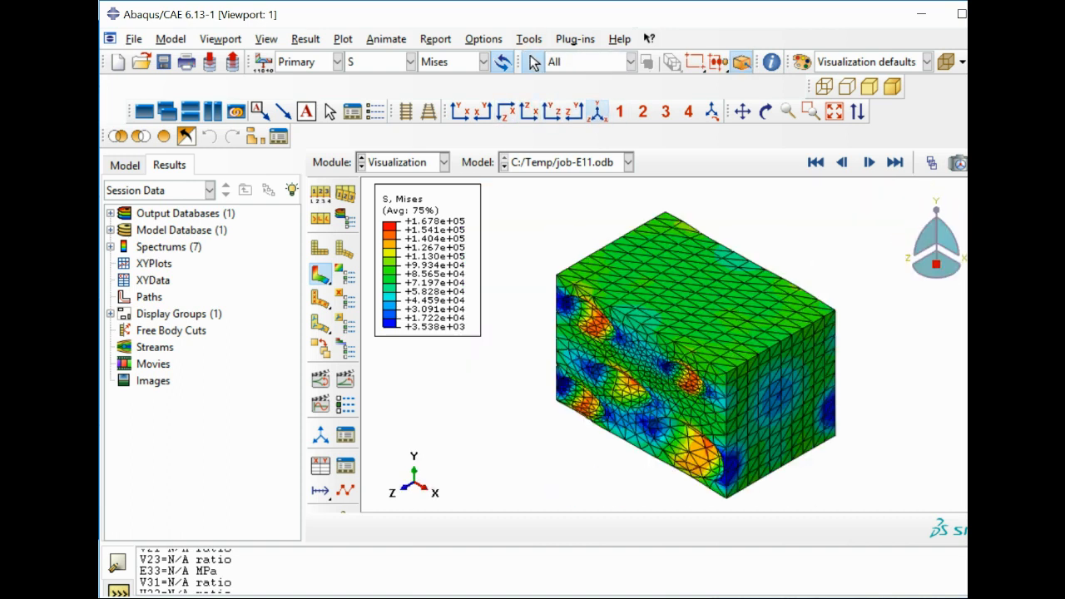
Animate the E11 deformation, cut the cube with an X-Plane through the voids, then remove the cut
left_click(869, 163)
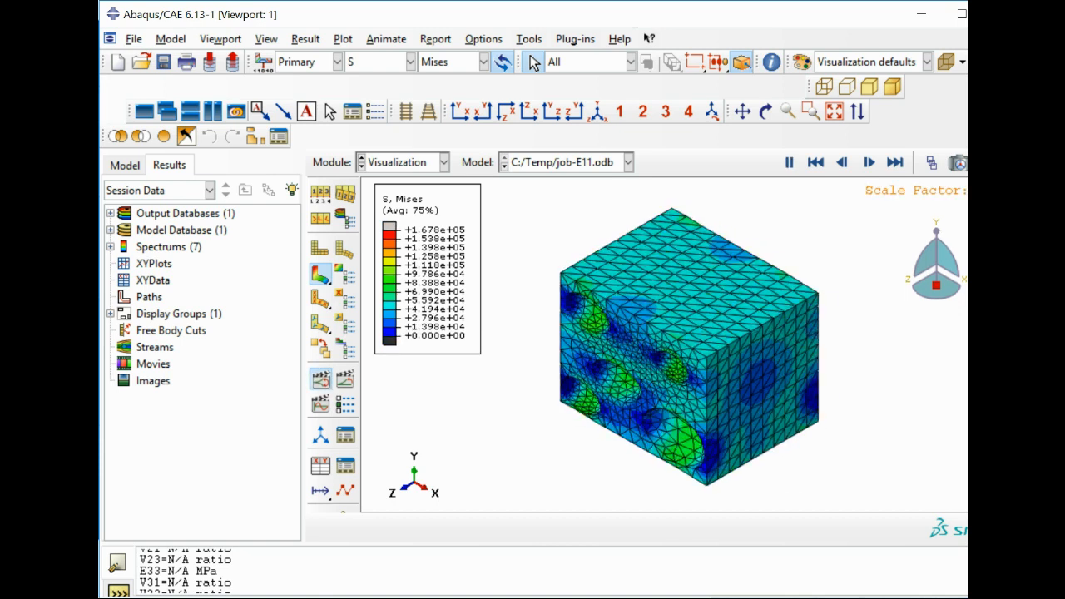
left_click(869, 164)
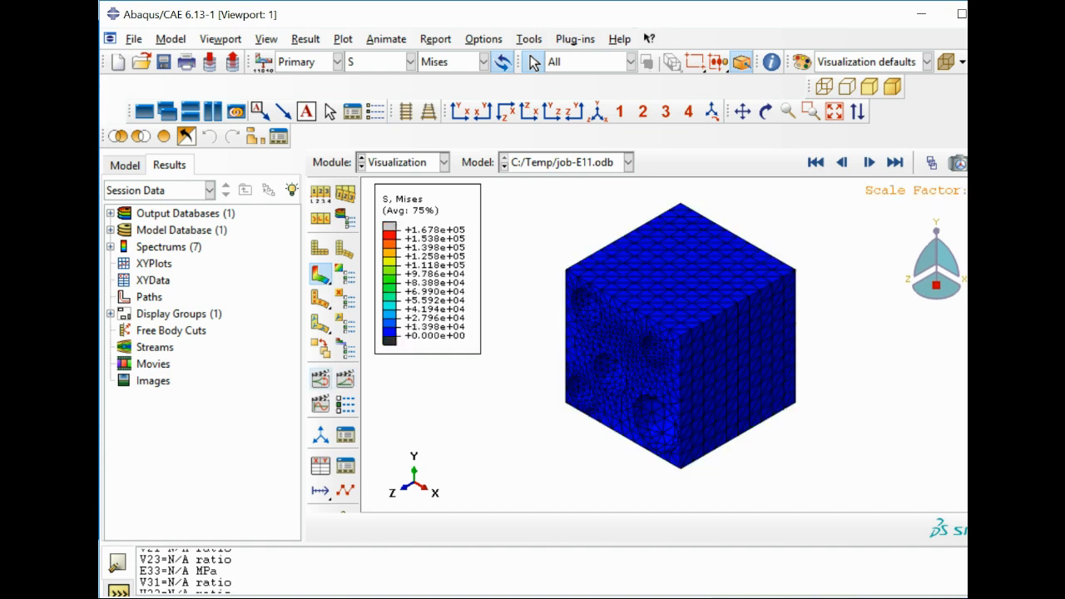
left_click(868, 163)
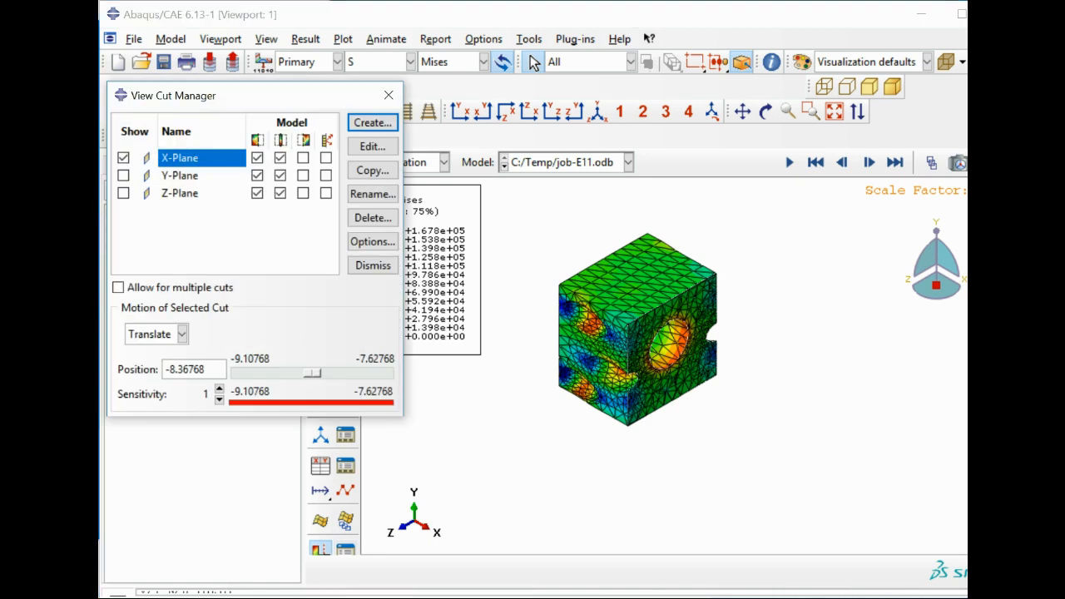
left_click_drag(313, 373, 336, 372)
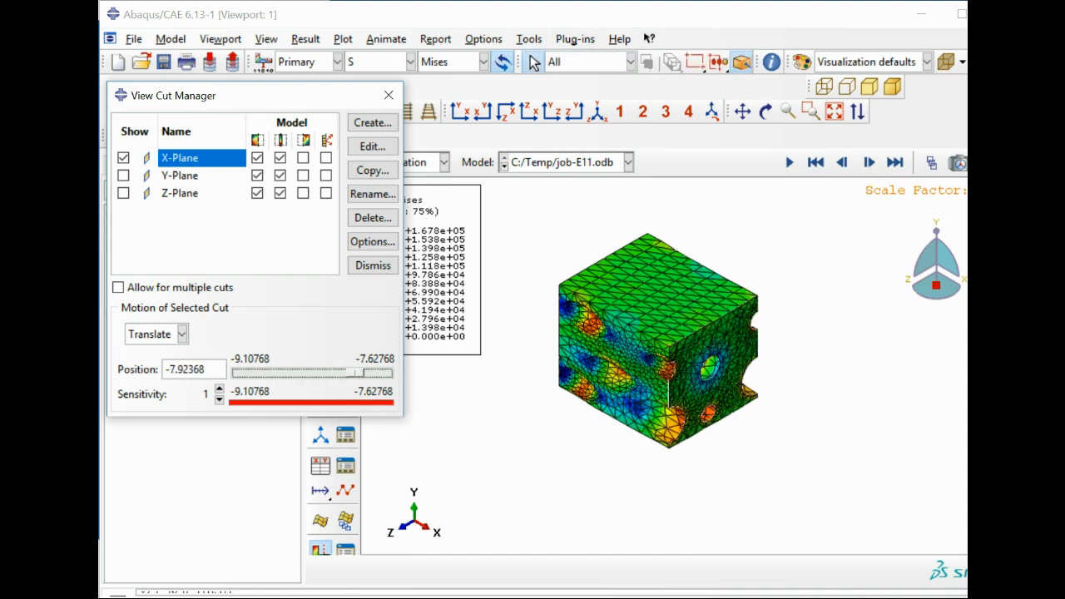
left_click(372, 265)
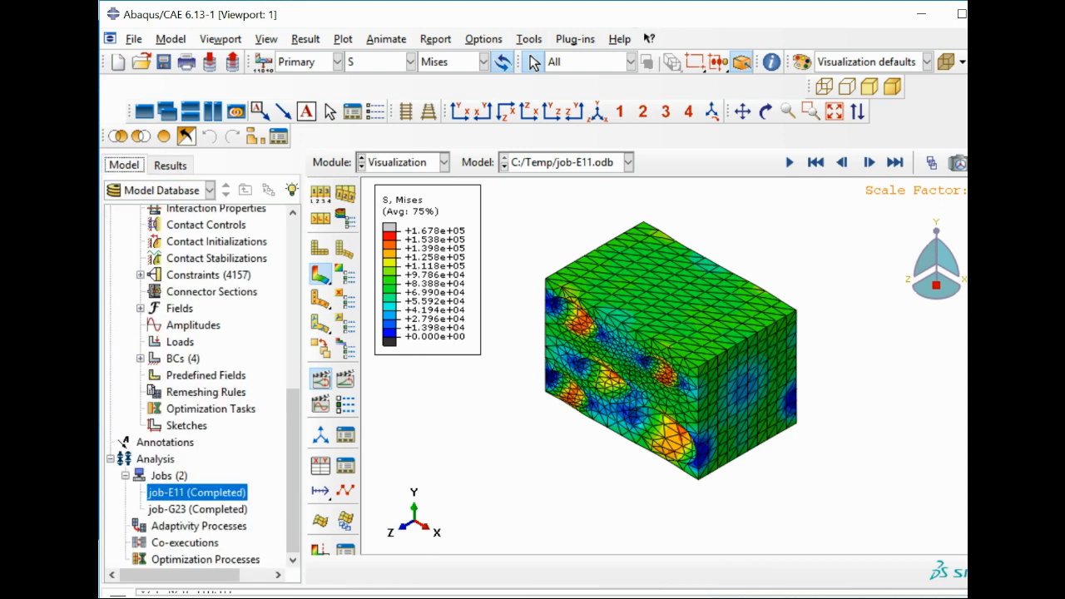
Load job-G23 results as a Mises stress plot and start editing the uniform deformation scale
left_click(197, 559)
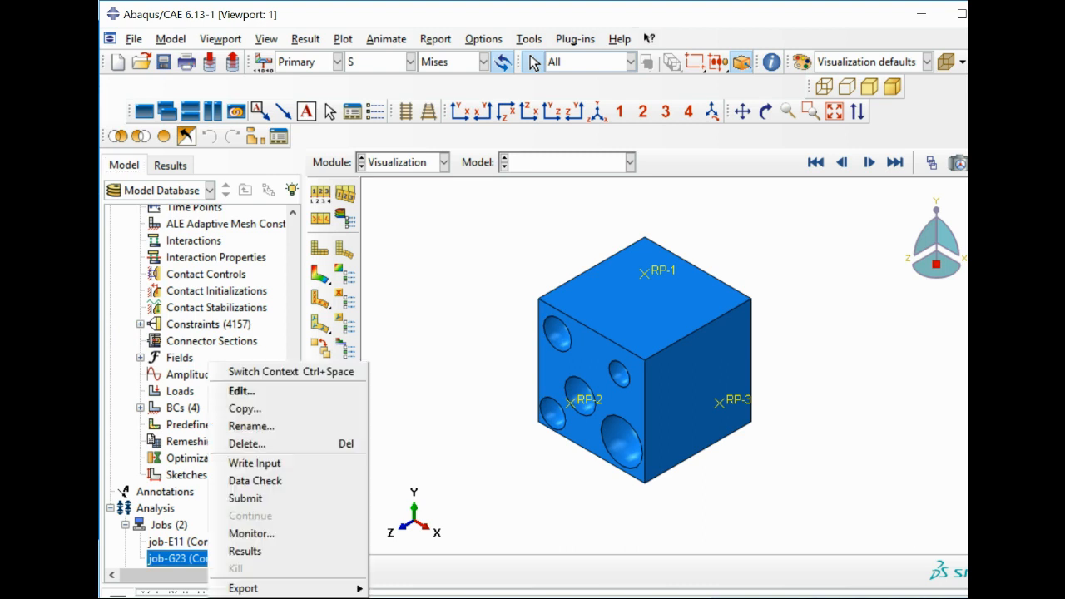
left_click(245, 551)
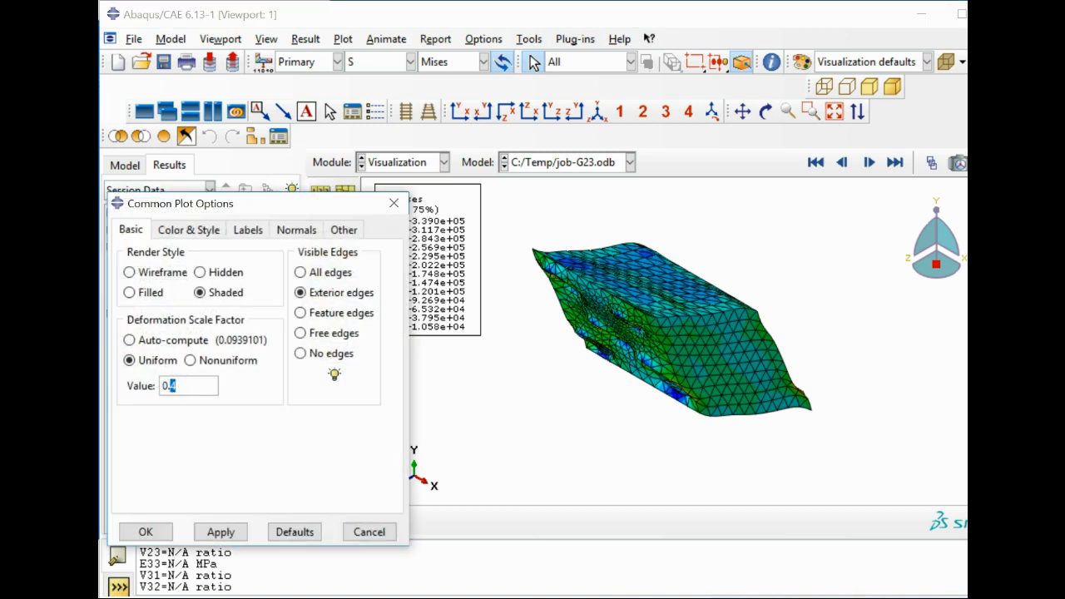
left_click(219, 532)
type("1")
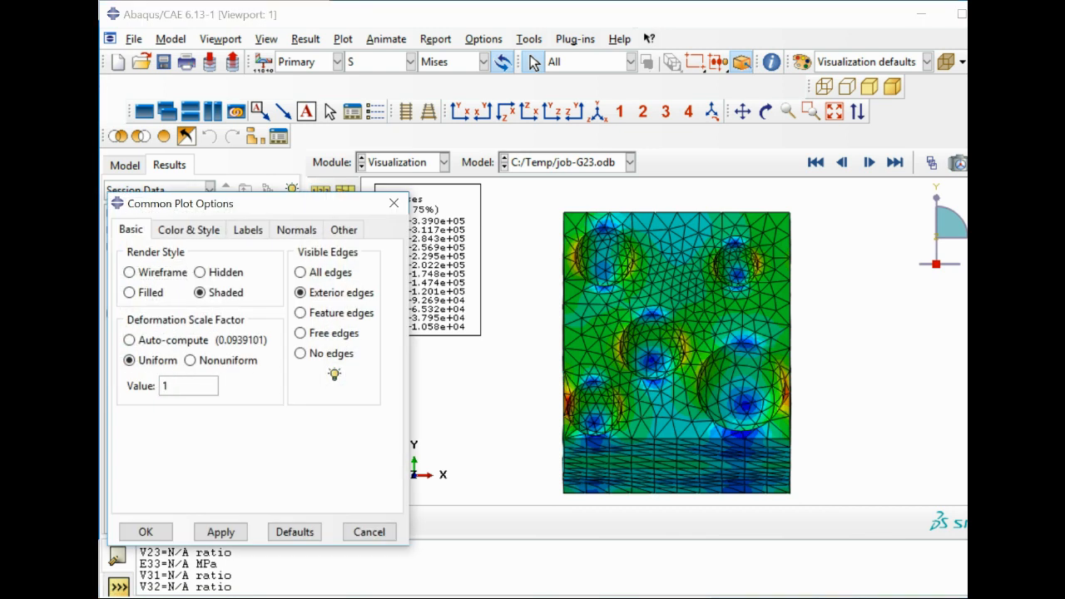
Try uniform scale factors 1 and 0.5, settle on 0.2 and confirm the plot options
left_click(220, 533)
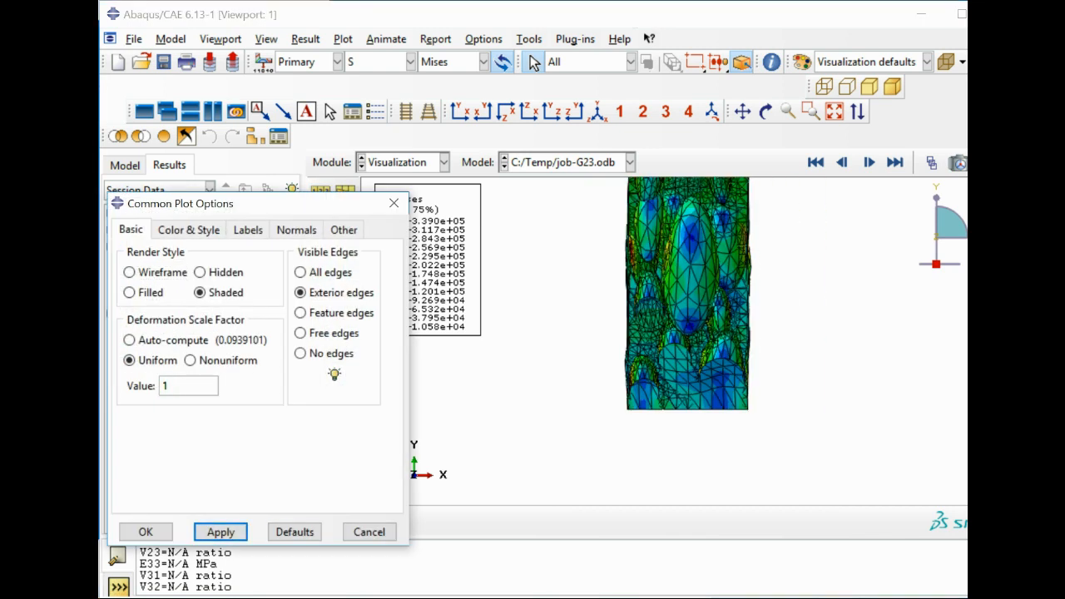
left_click(219, 532)
type("0.")
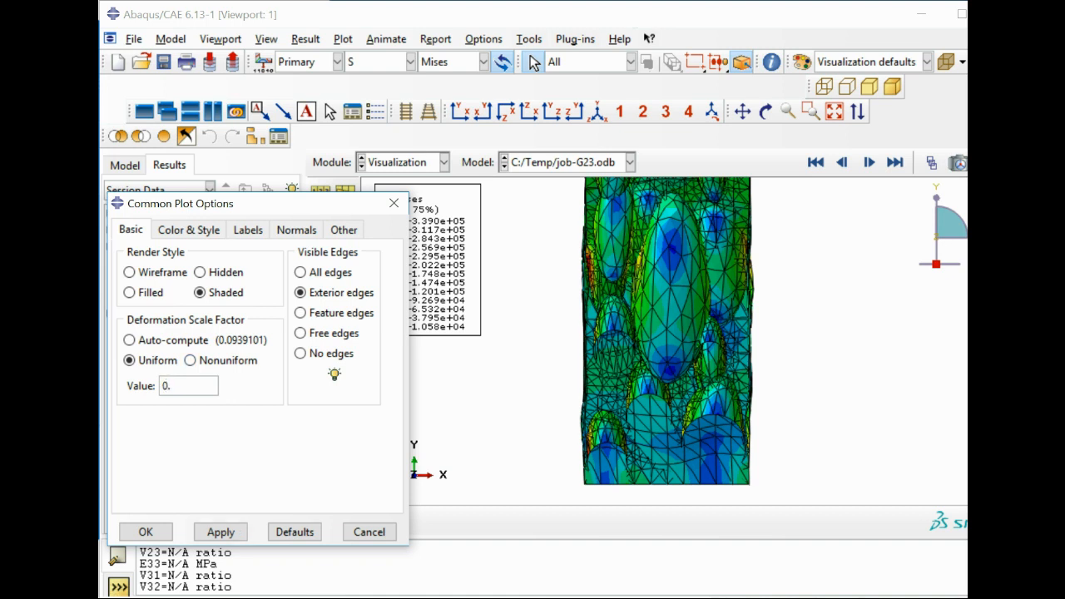
left_click(220, 533)
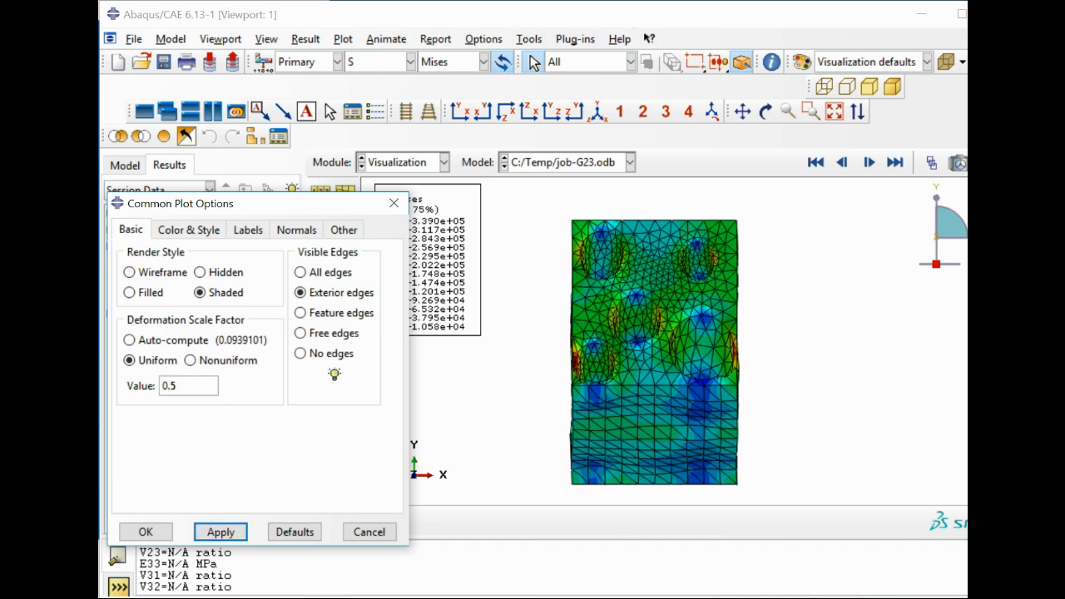
left_click(219, 532)
type("0.2")
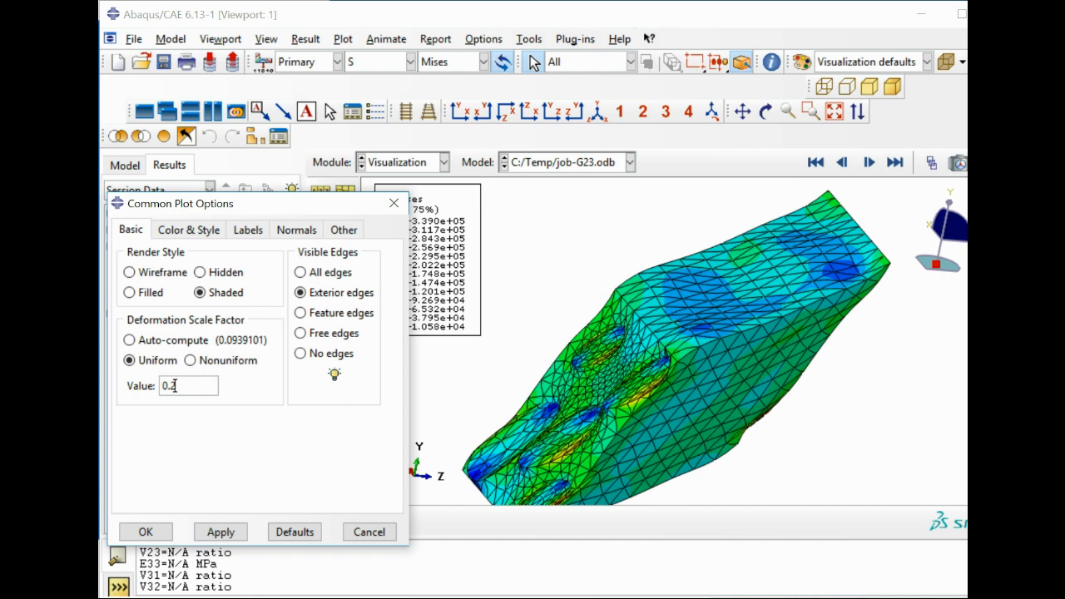
left_click(220, 532)
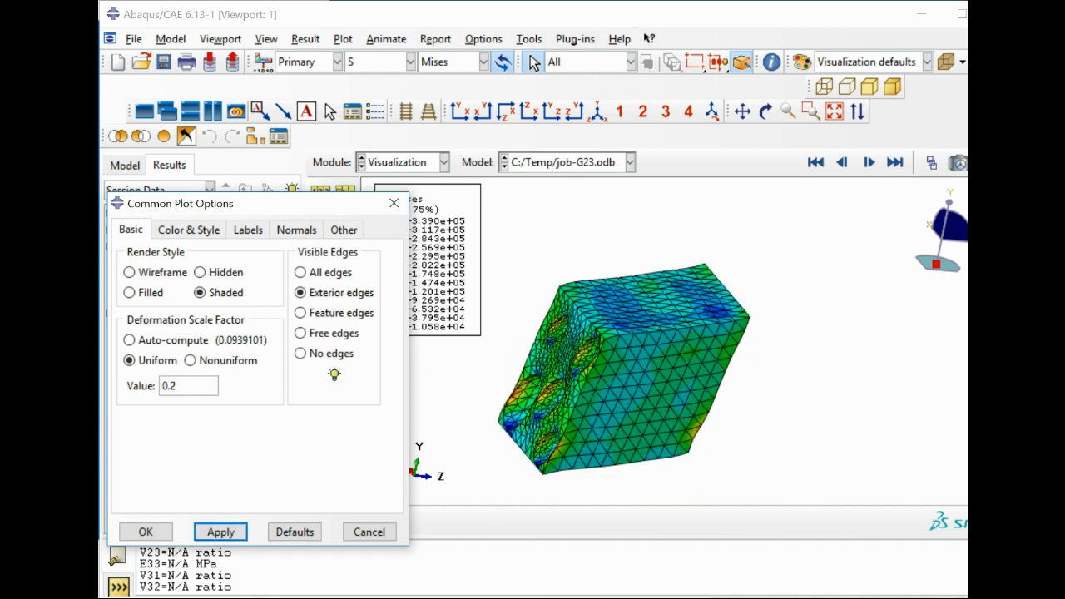
left_click(145, 532)
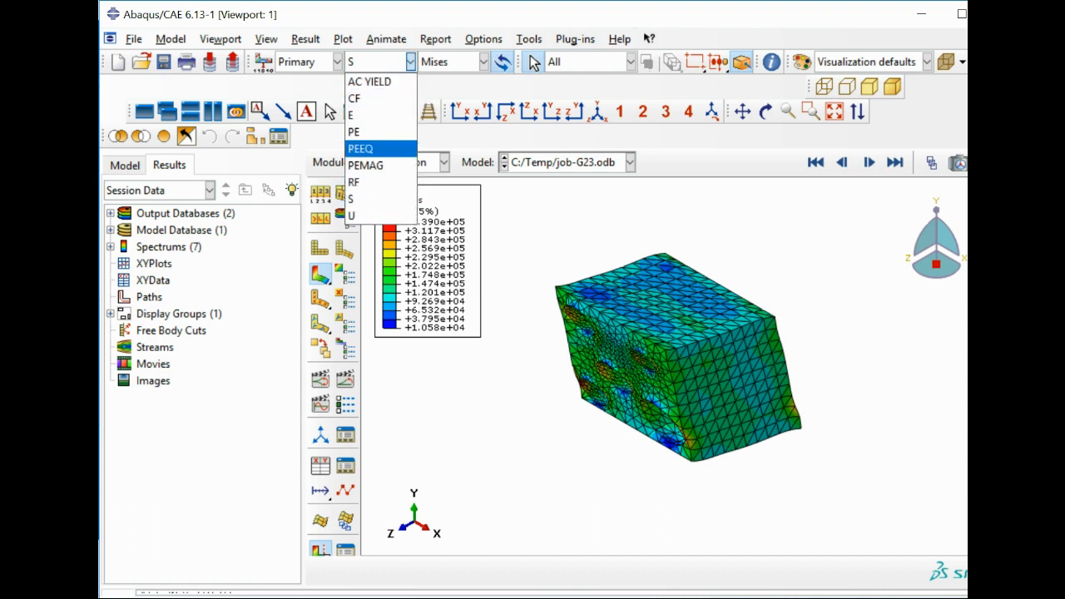
Contour the sheared cube with S23 stress, then switch to displacement magnitude U
left_click(486, 62)
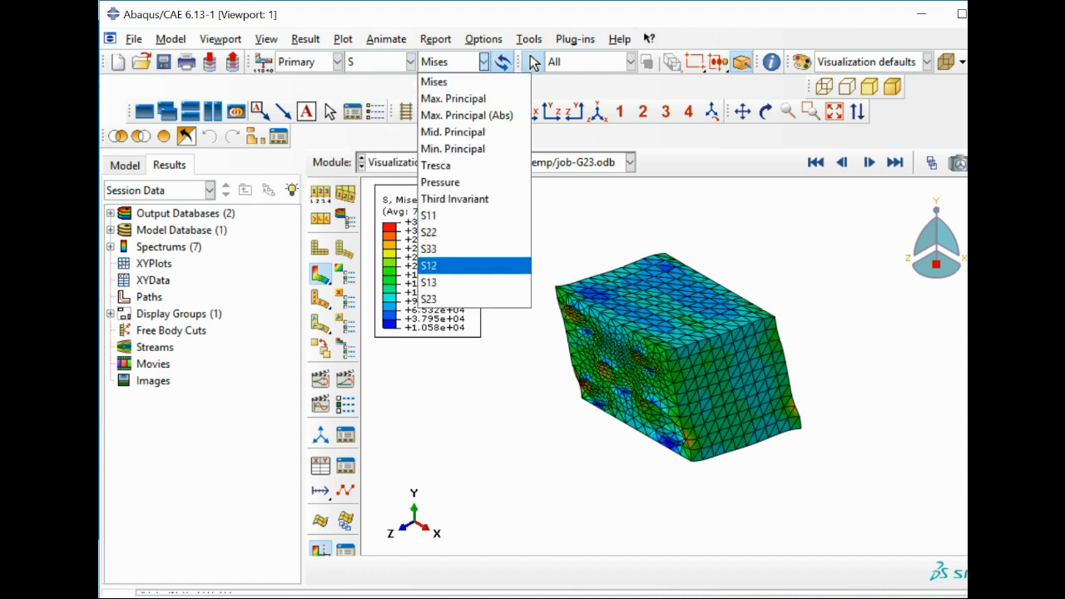
left_click(430, 300)
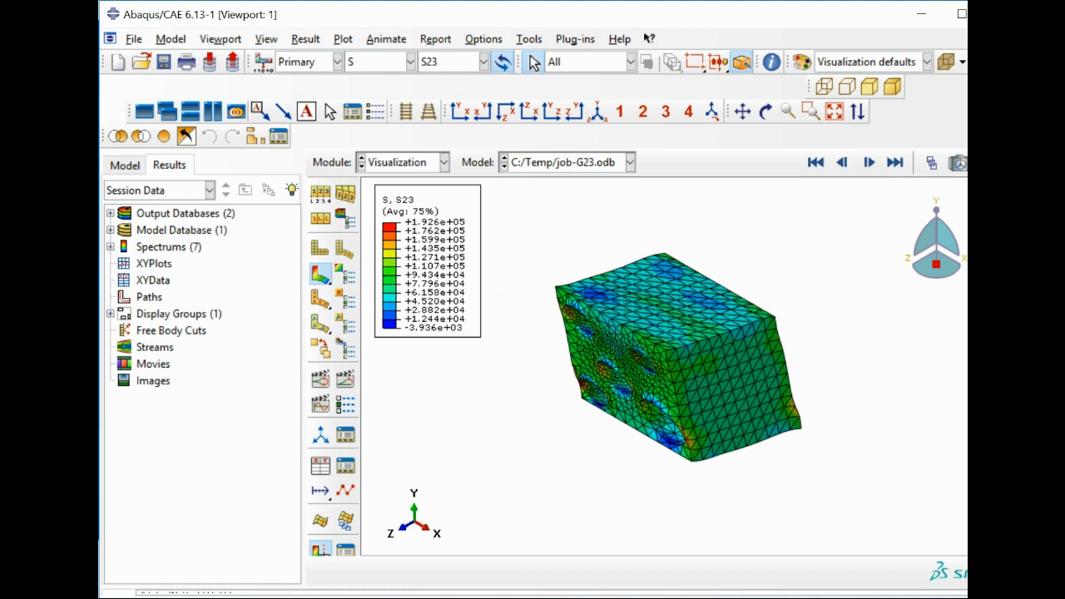
left_click(408, 60)
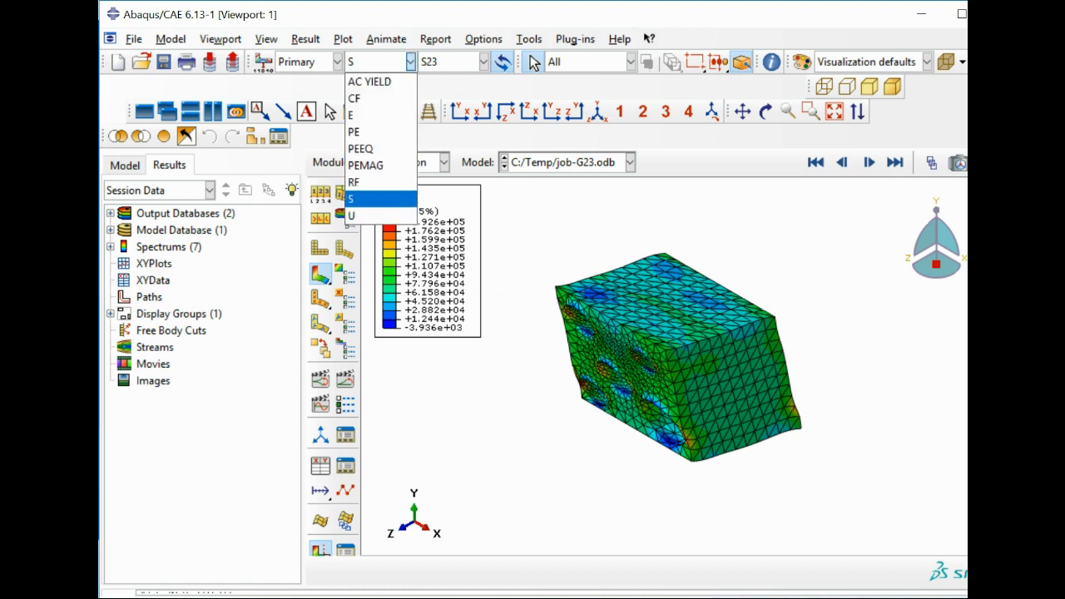
left_click(352, 199)
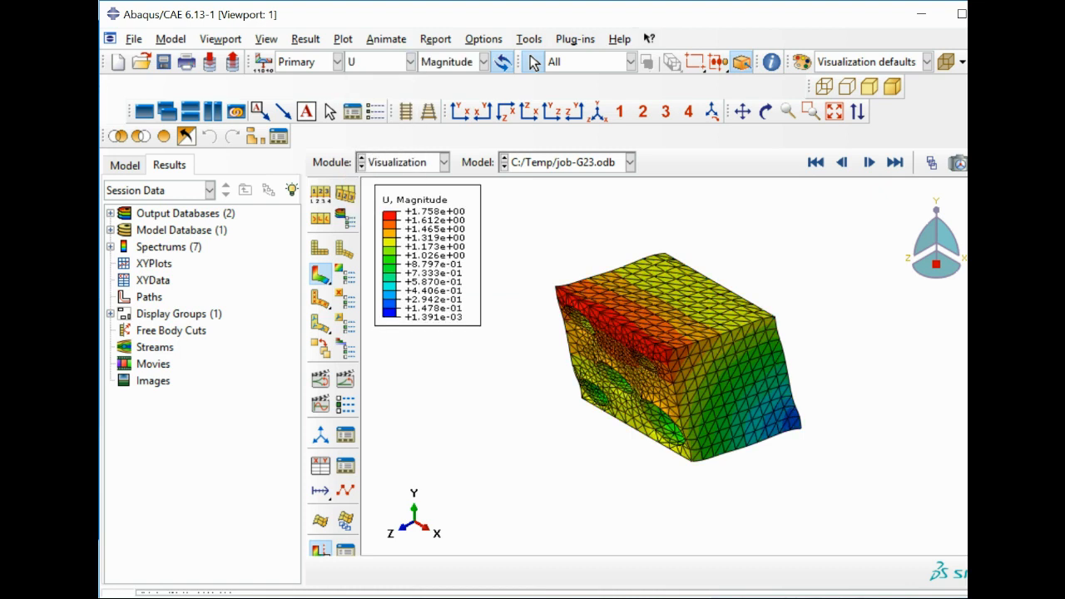